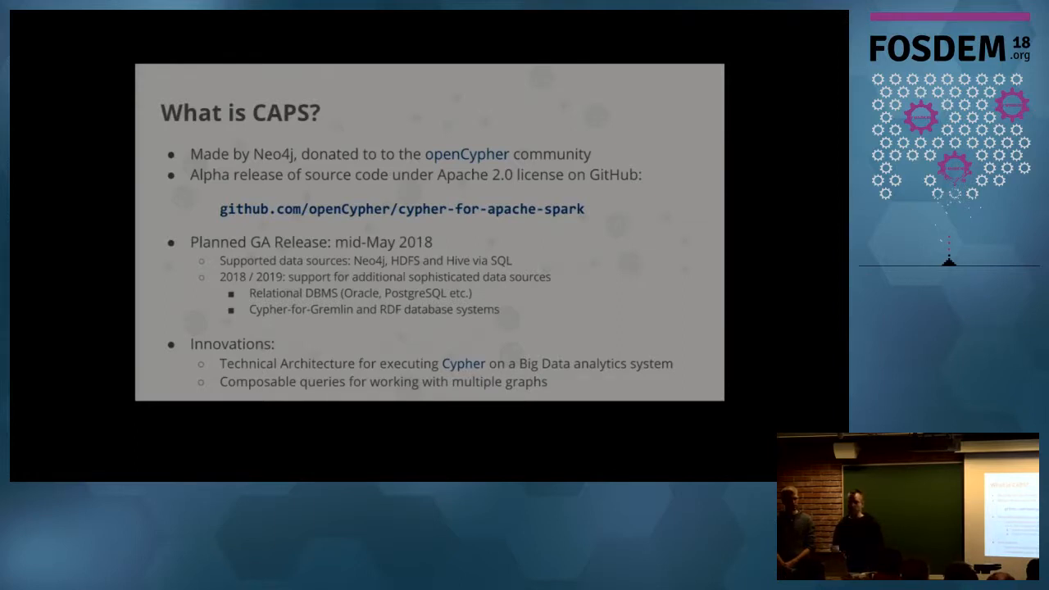
- Advance through the remaining presentation slides before the live demo
key("Right")
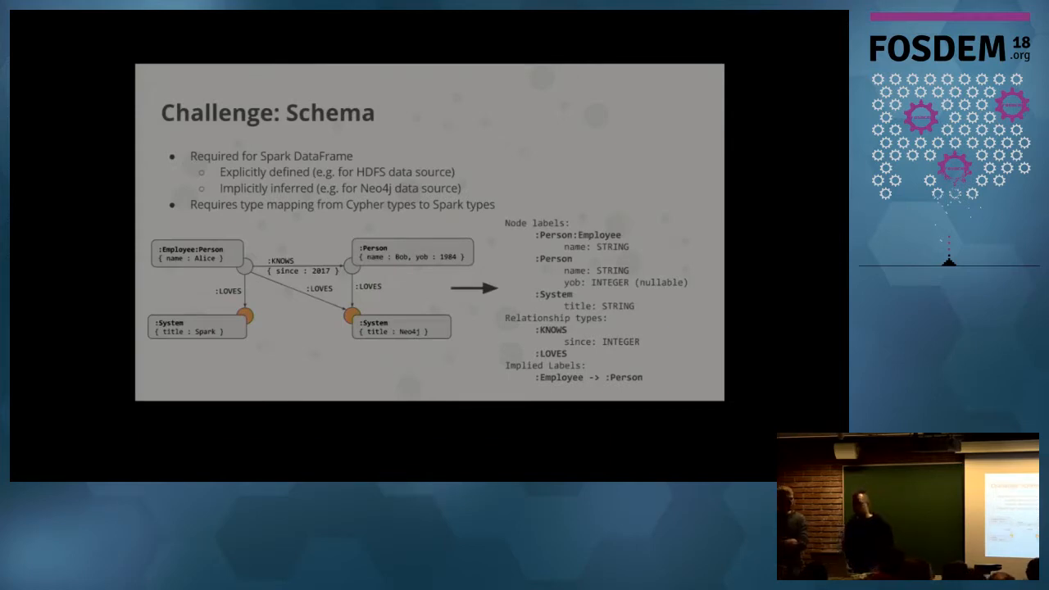
key("Right")
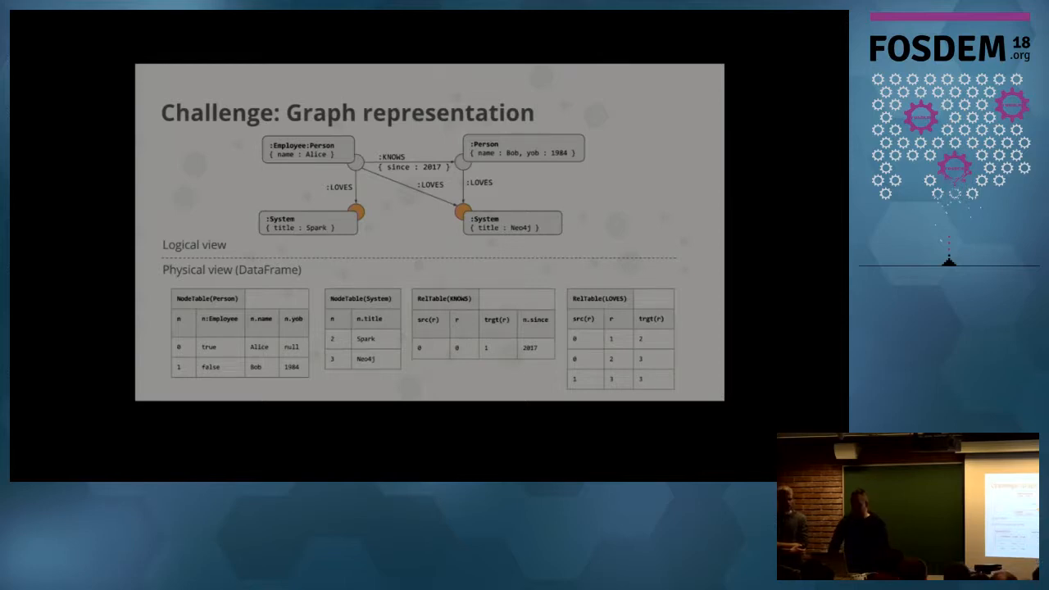
key("Right")
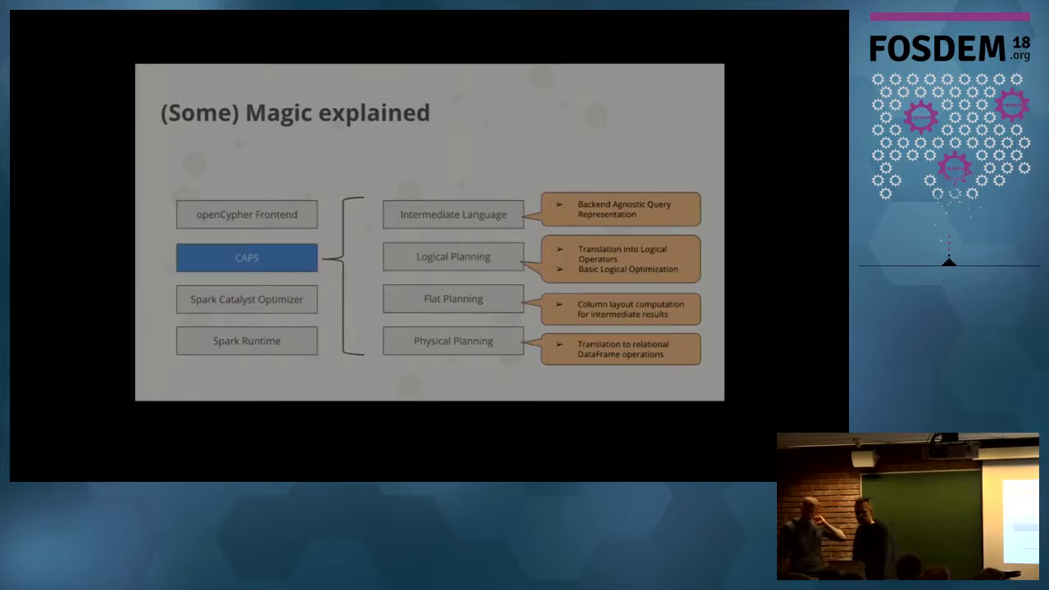
key("Right")
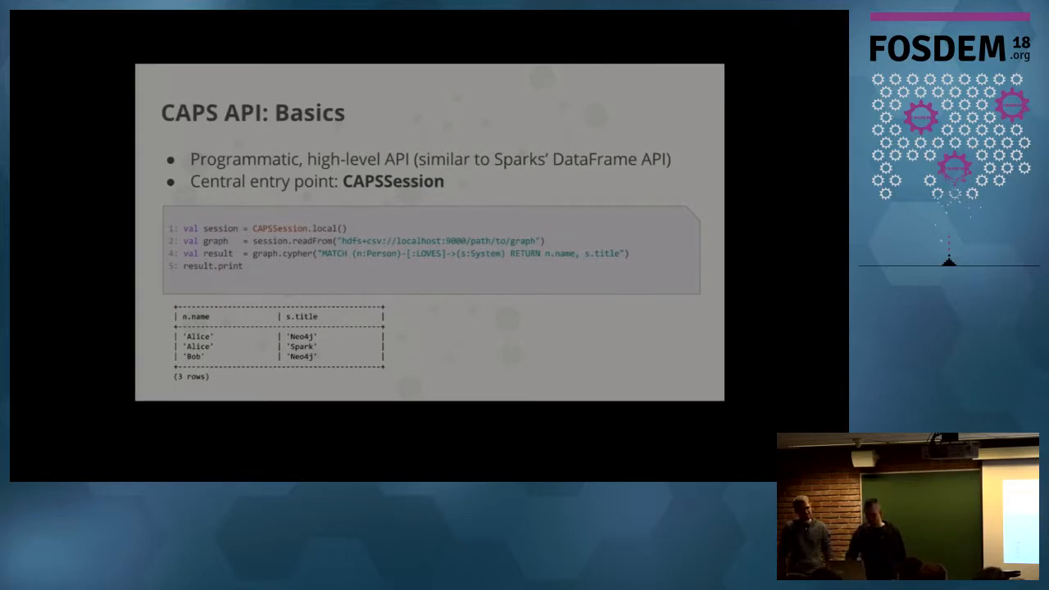
key("Right")
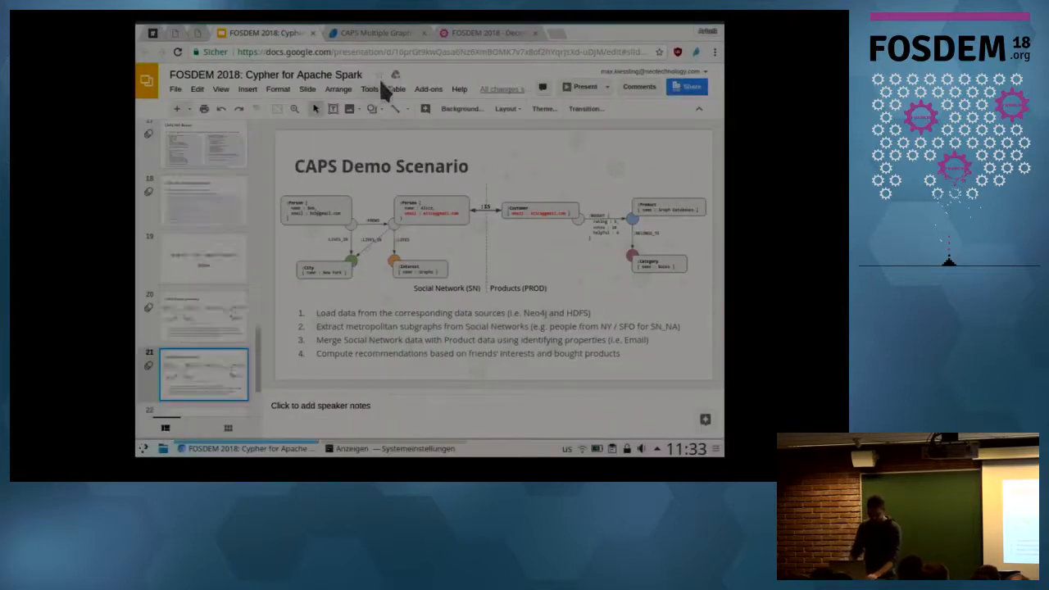
mouse_move(374, 45)
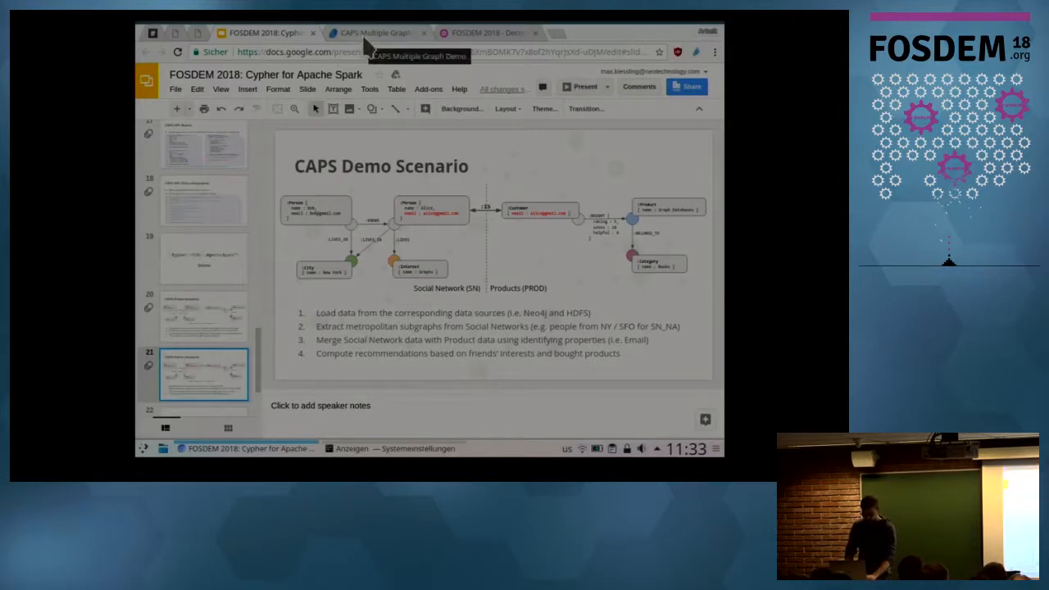
- Switch to the CAPS Multiple Graph Demo notebook, zoom the page to 150% and scroll past the introduction
left_click(374, 33)
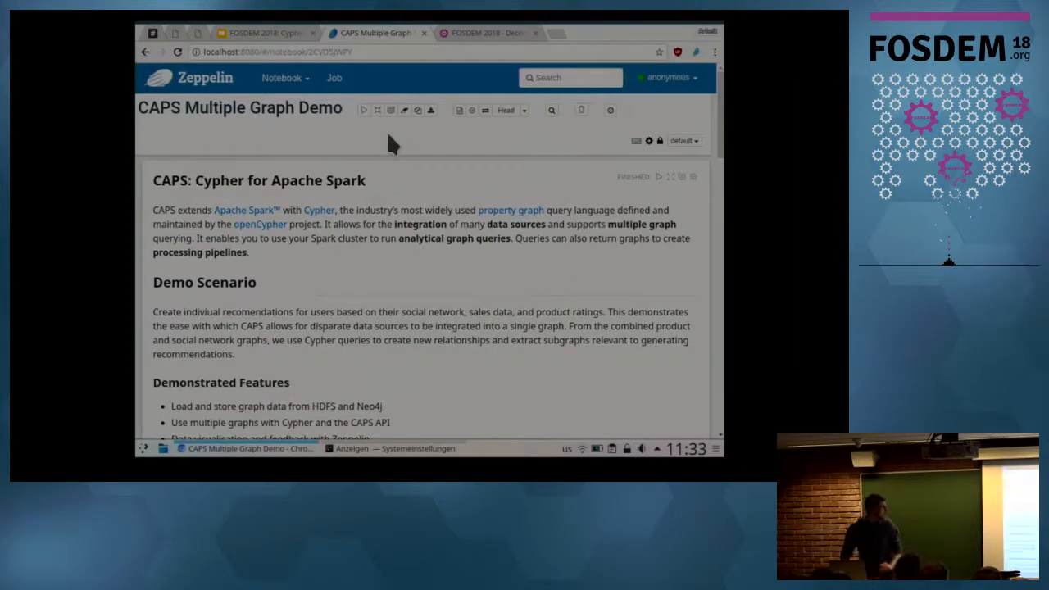
key("ctrl+plus")
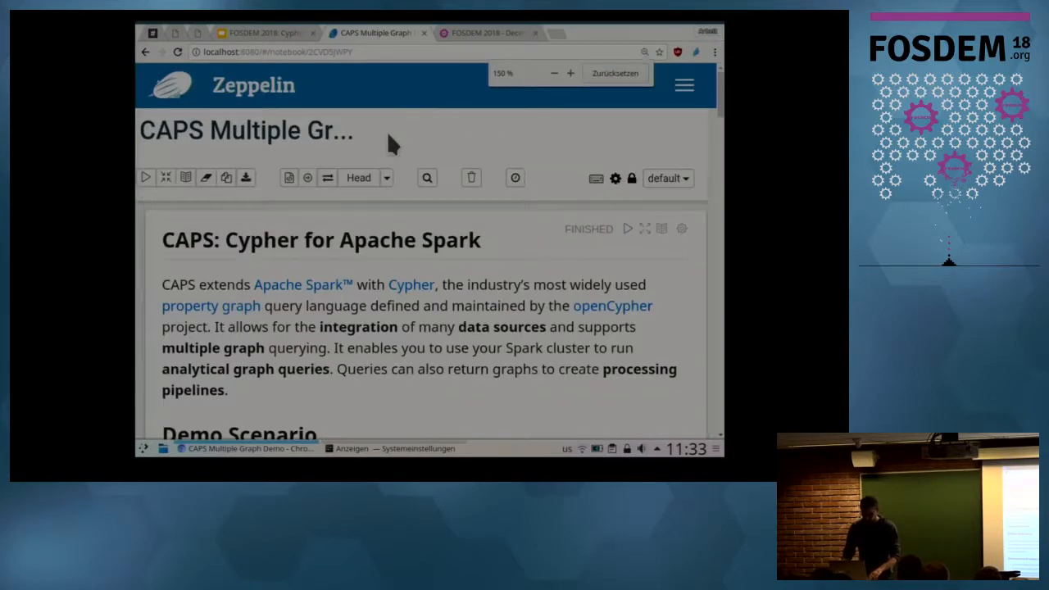
mouse_move(402, 276)
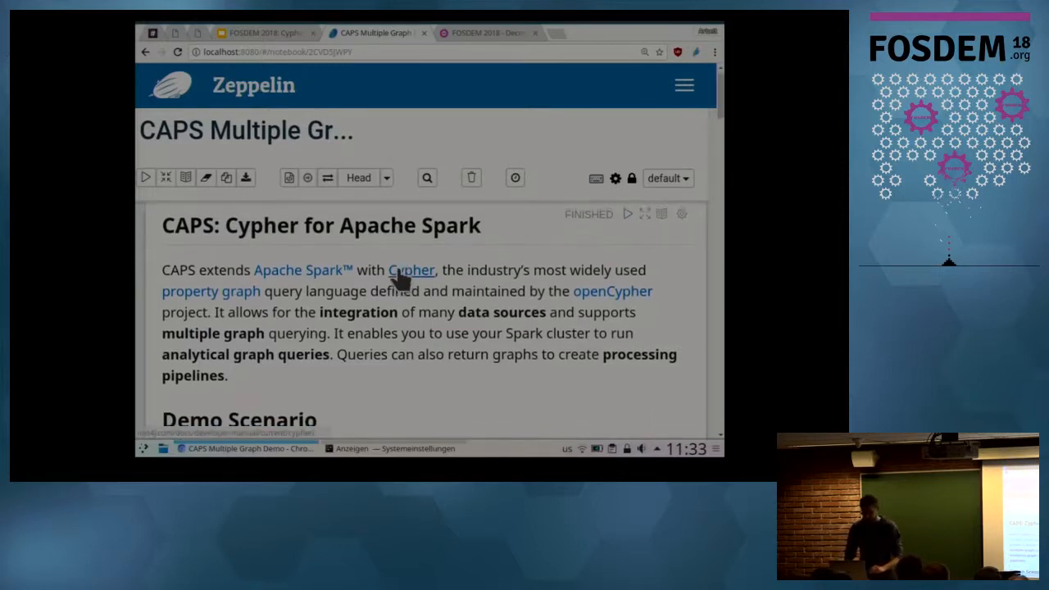
scroll("down", 3)
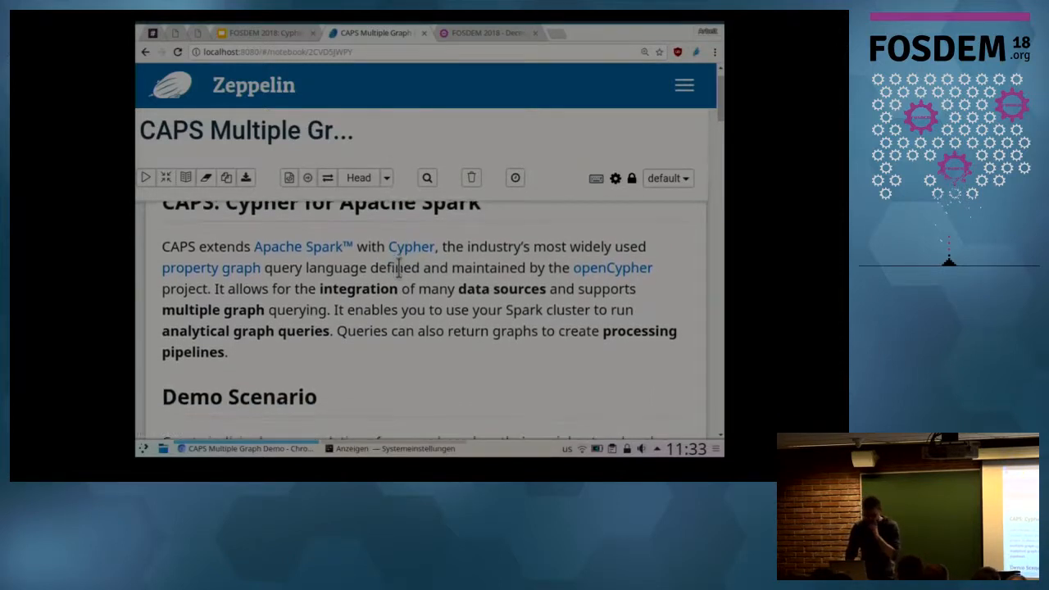
scroll("down", 3)
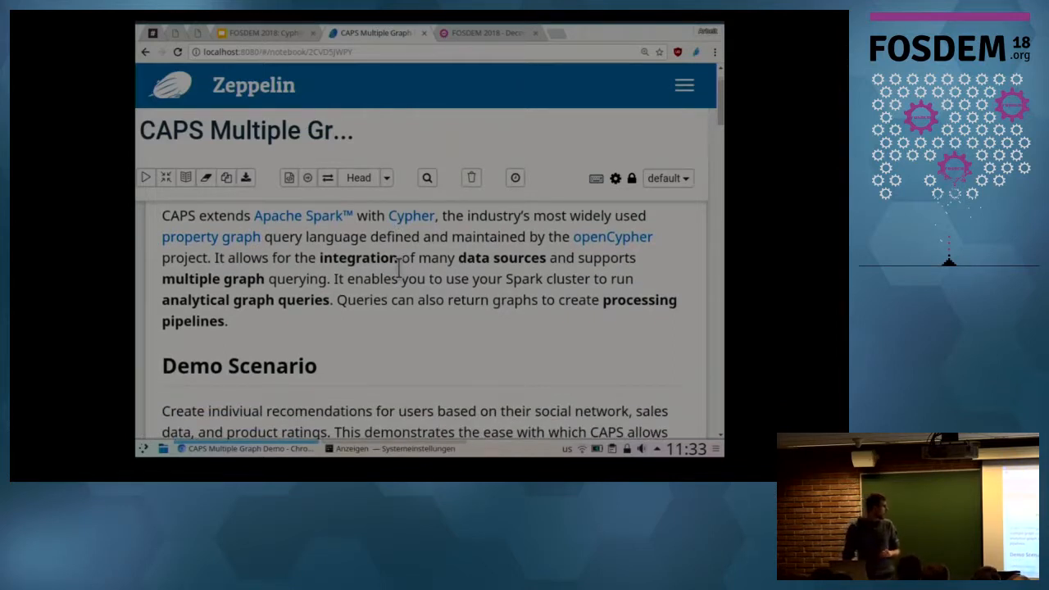
scroll("down", 3)
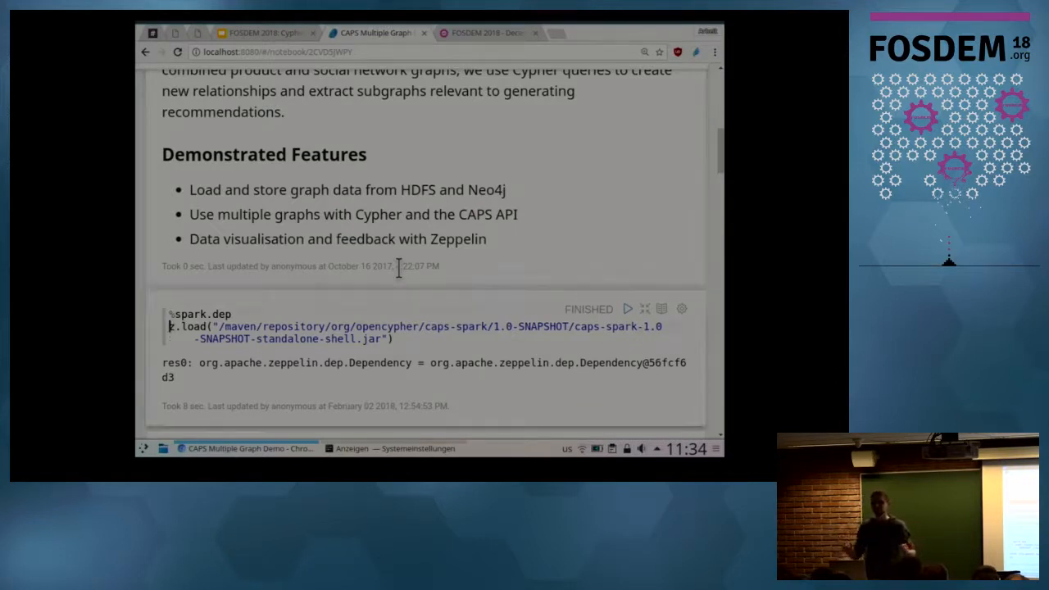
- Scroll past Imports and Session and the Datasets text to the SN_NA / SN_EU / PRODUCTS loading paragraph
scroll("down", 3)
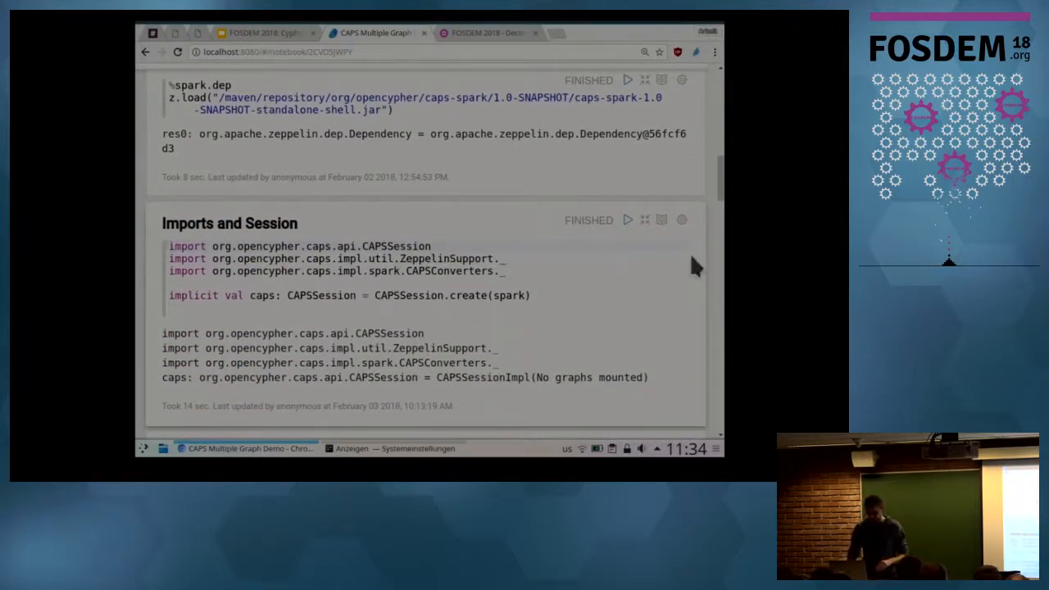
scroll("down", 3)
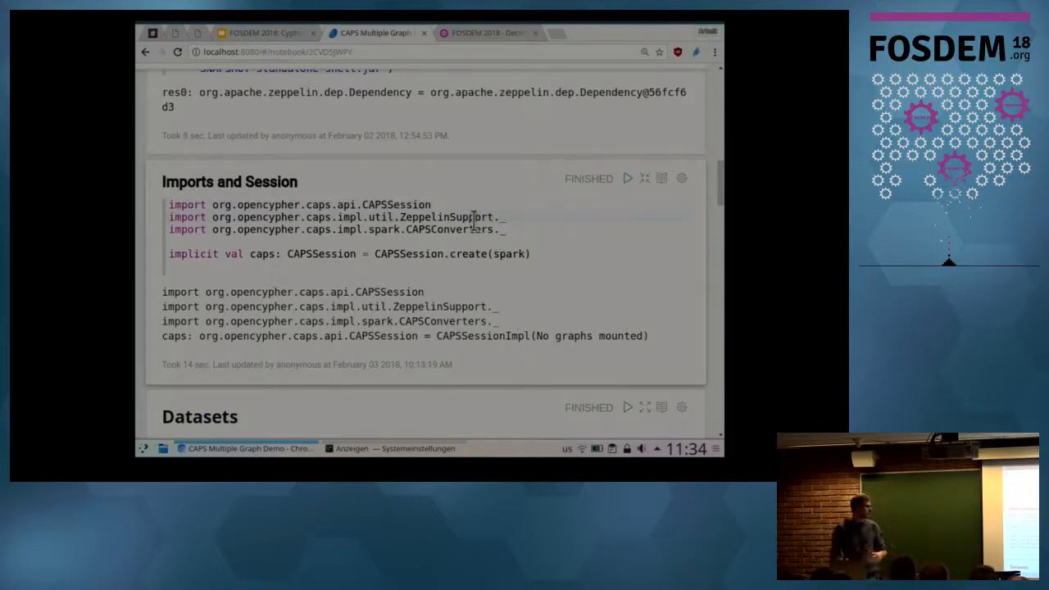
scroll("down", 3)
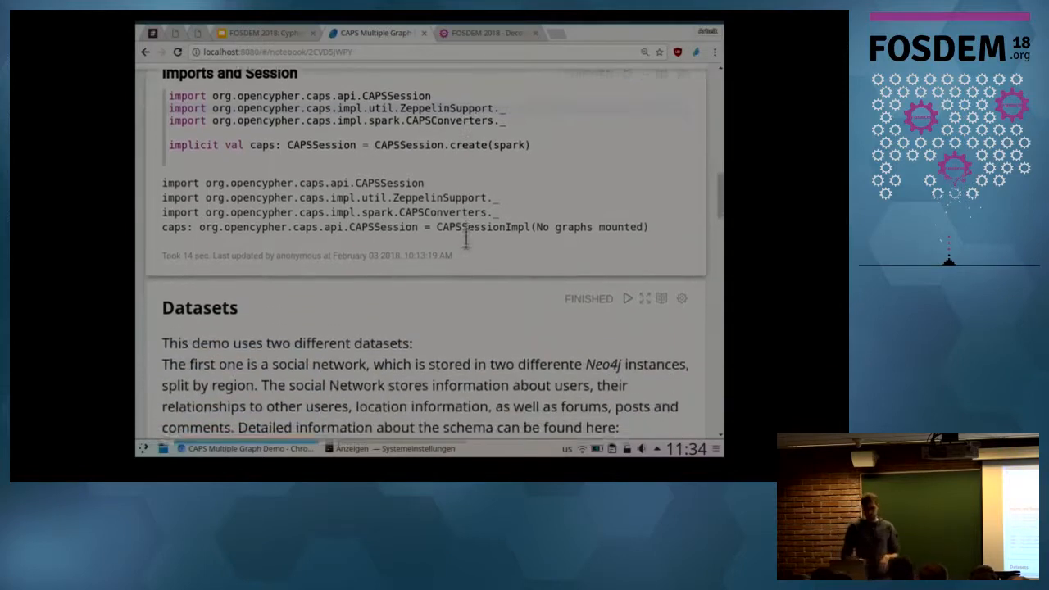
scroll("down", 3)
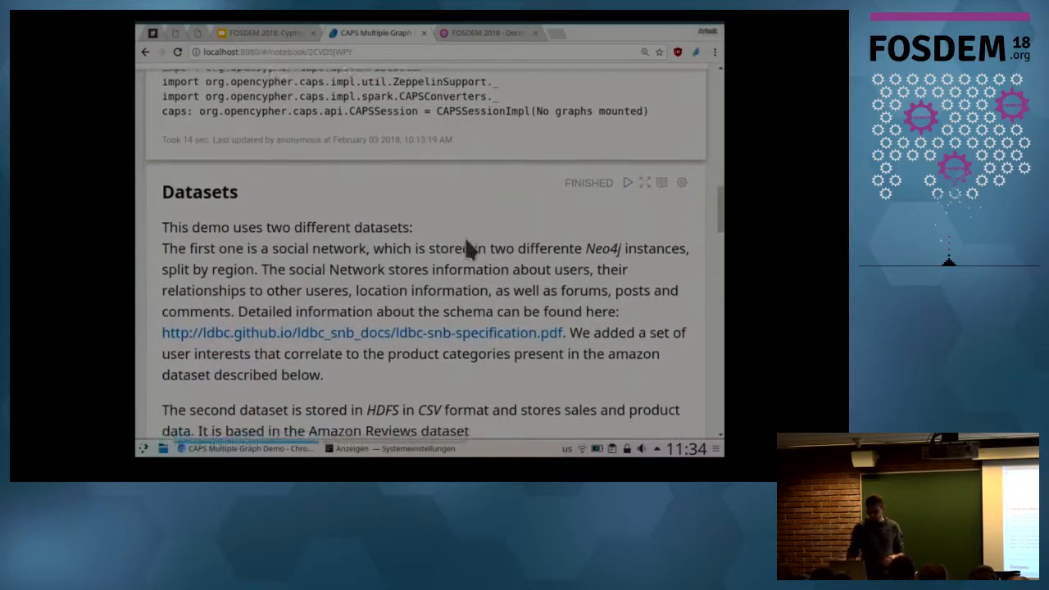
scroll("down", 3)
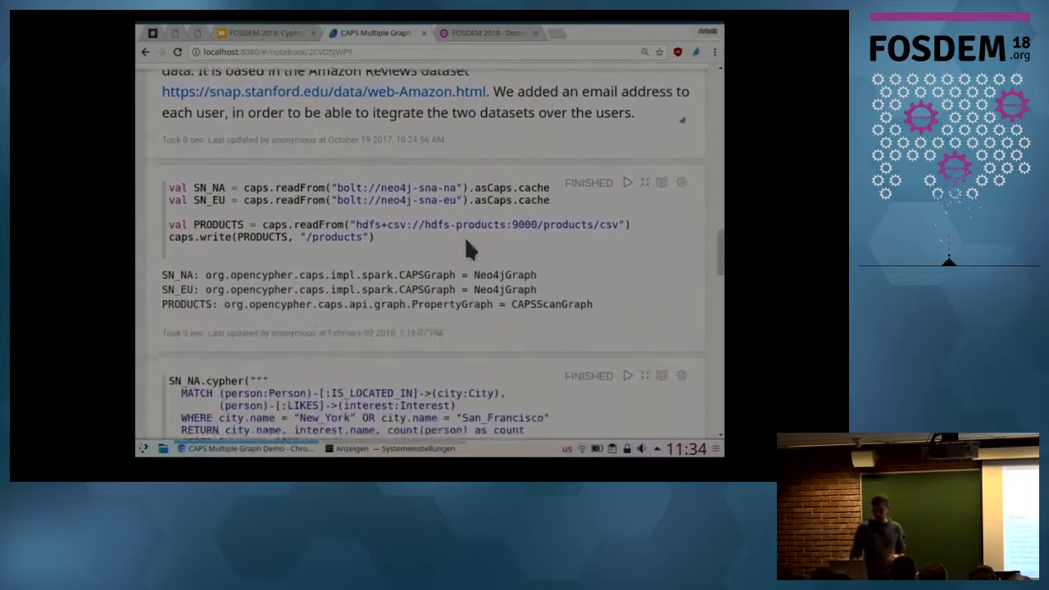
scroll("down", 3)
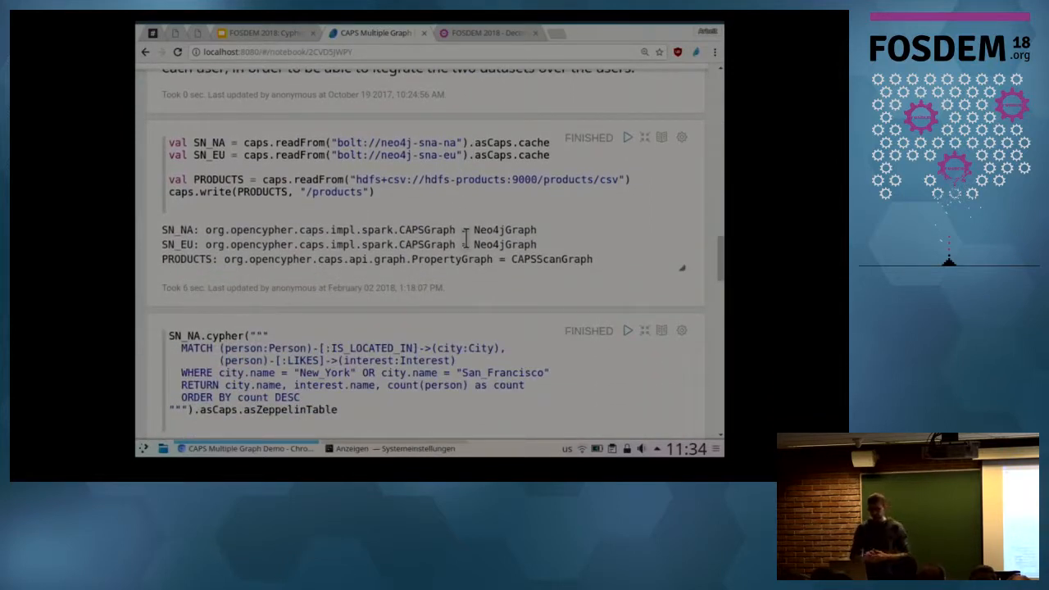
mouse_move(433, 177)
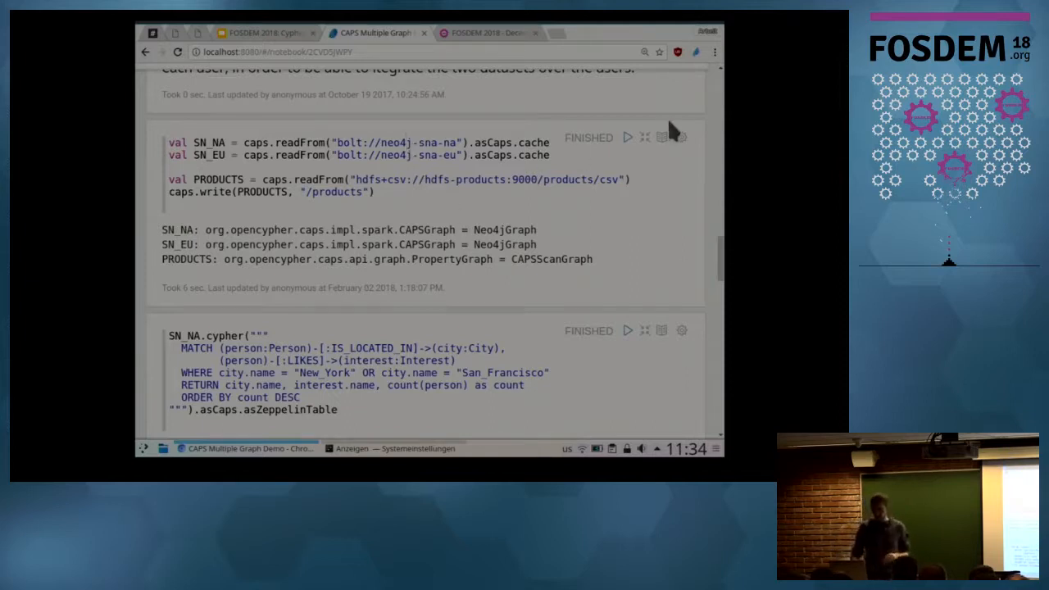
- Rerun the paragraph loading SN_NA, SN_EU and PRODUCTS and wait for the Spark job to return the graphs
left_click(628, 138)
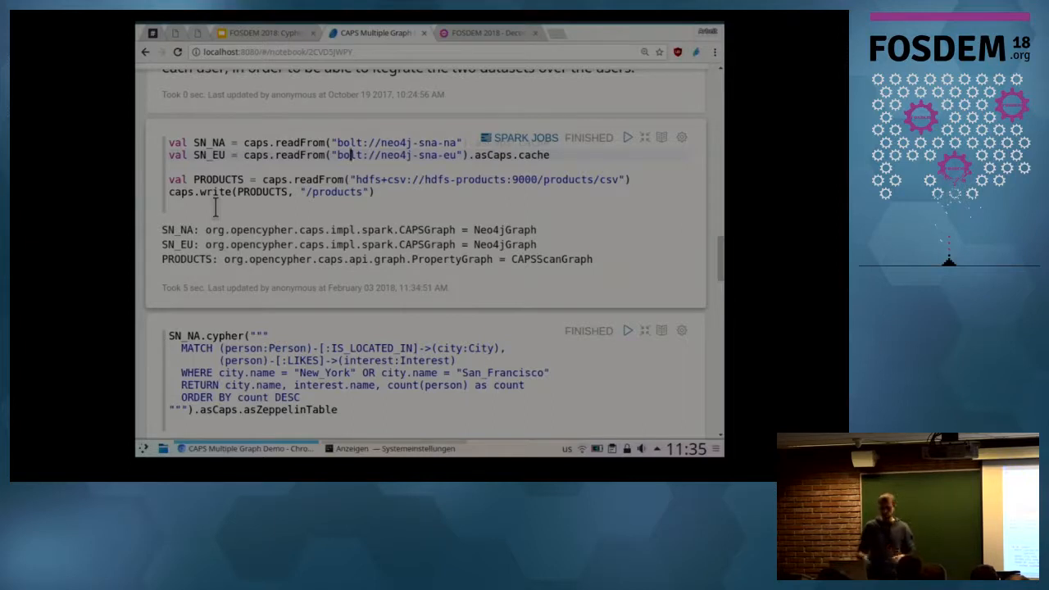
mouse_move(311, 207)
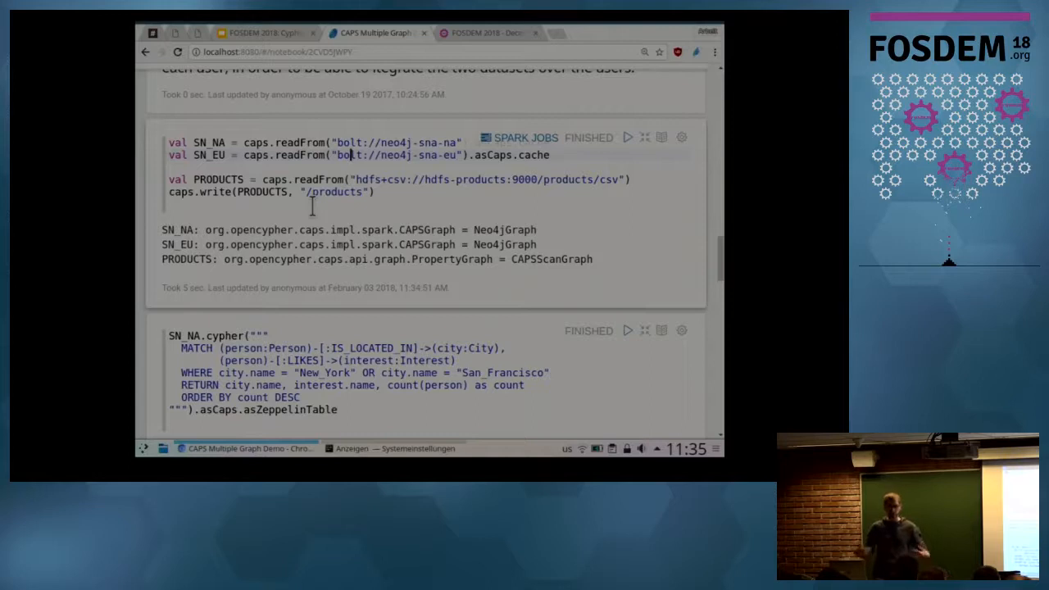
scroll("down", 3)
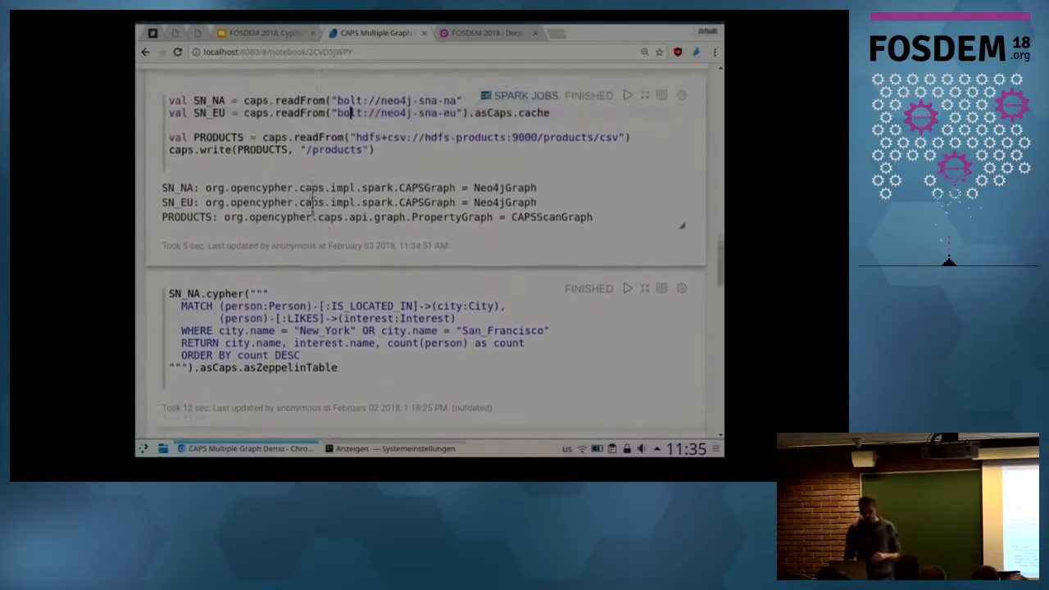
- Run the SN_NA.cypher New York / San Francisco interests query to show its grouped bar chart
scroll("down", 3)
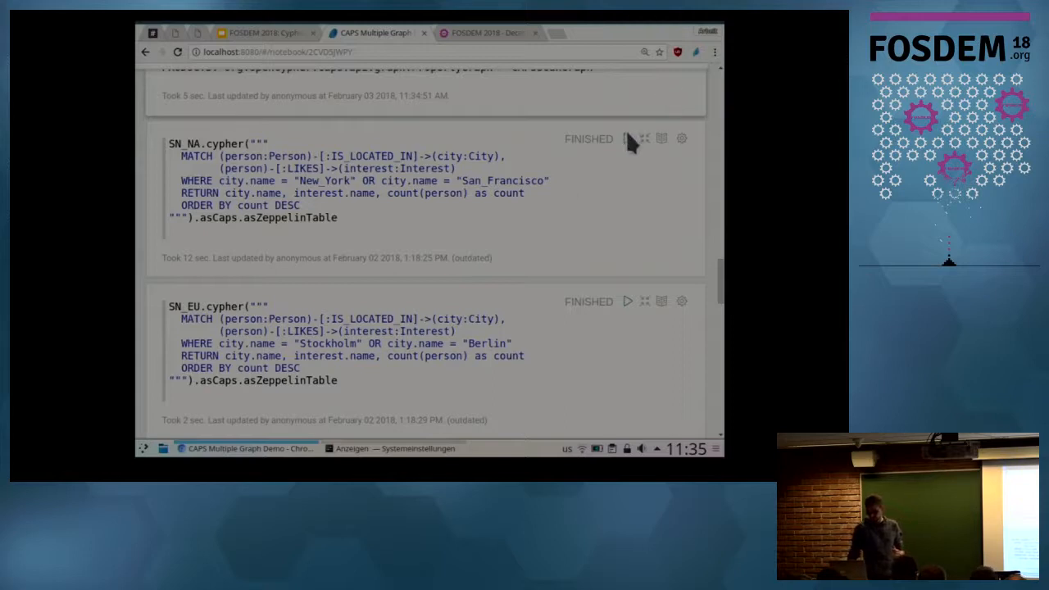
left_click(628, 137)
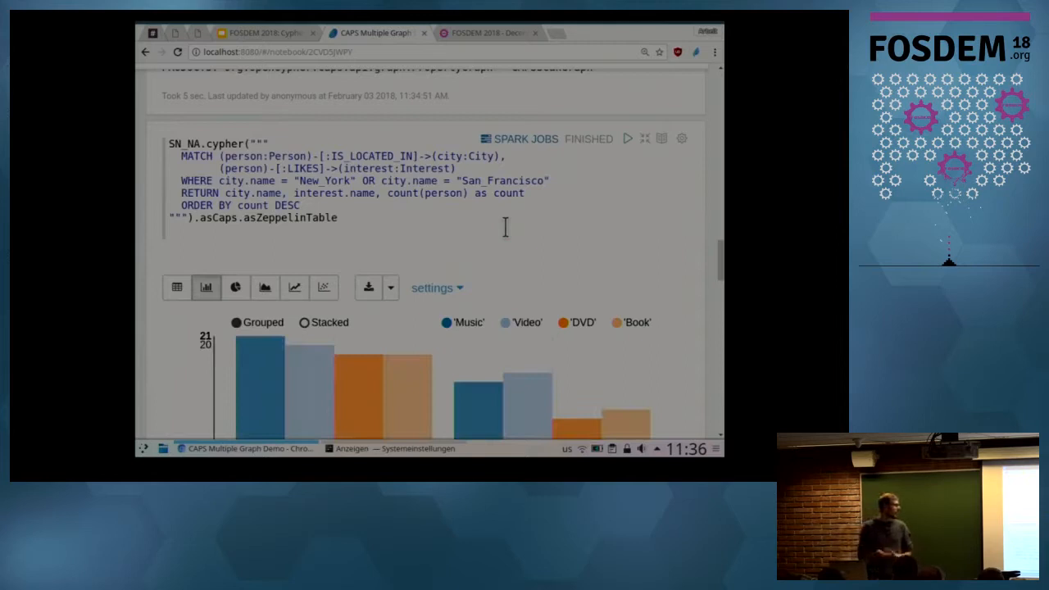
mouse_move(672, 259)
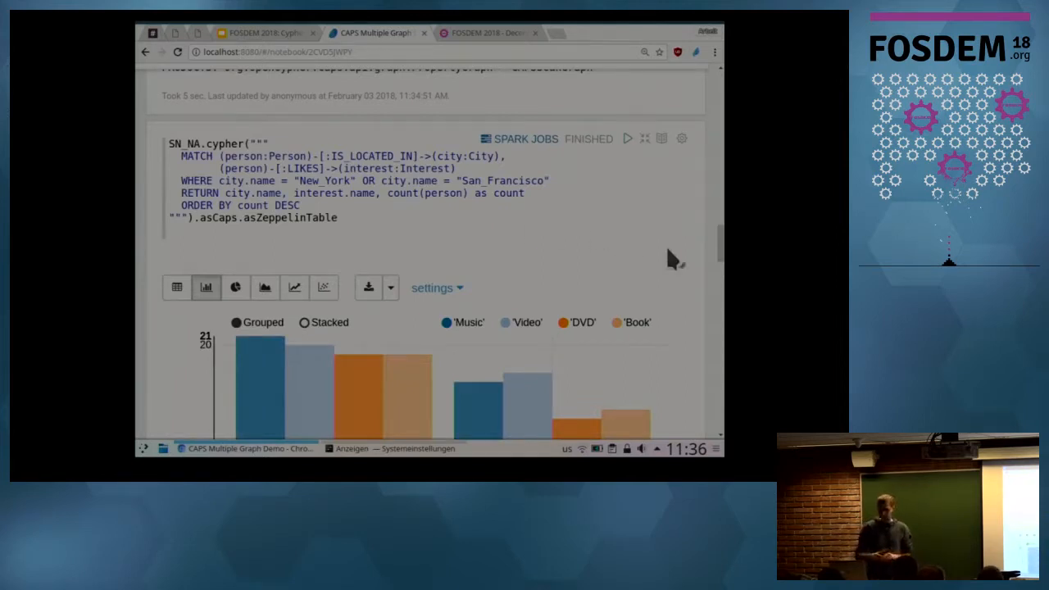
- Scroll past the SN_EU Berlin/Stockholm interests chart down to the CITYFRIENDS_NA and CITYFRIENDS_EU paragraphs
scroll("down", 3)
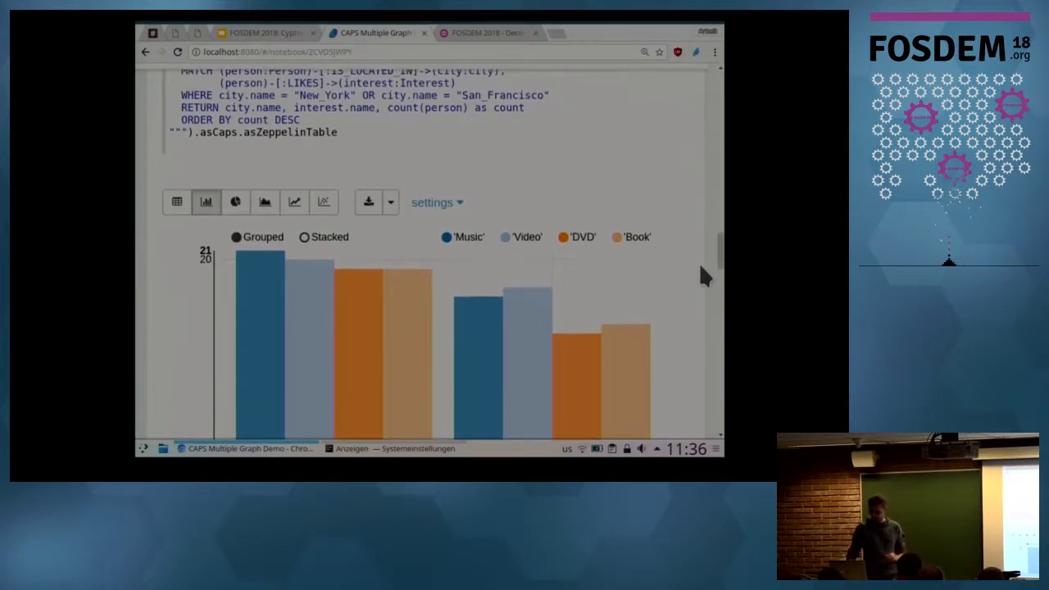
scroll("down", 3)
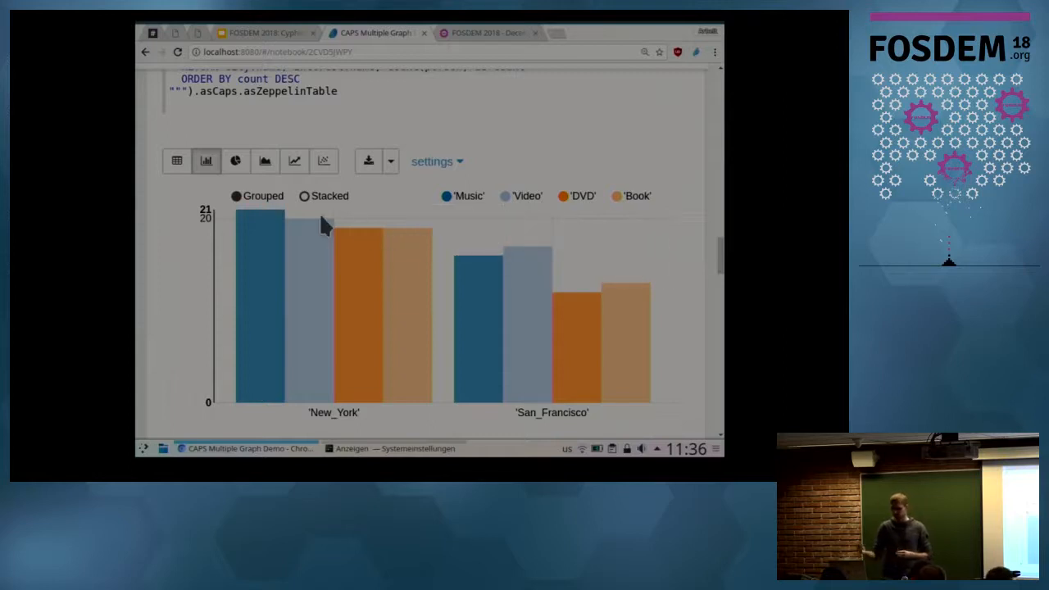
mouse_move(435, 237)
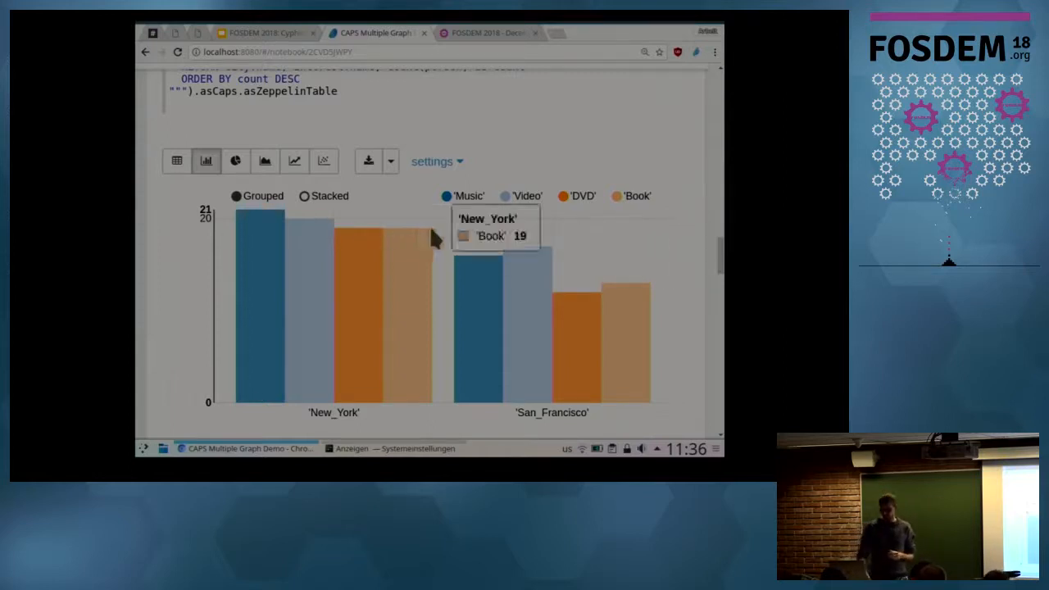
mouse_move(460, 226)
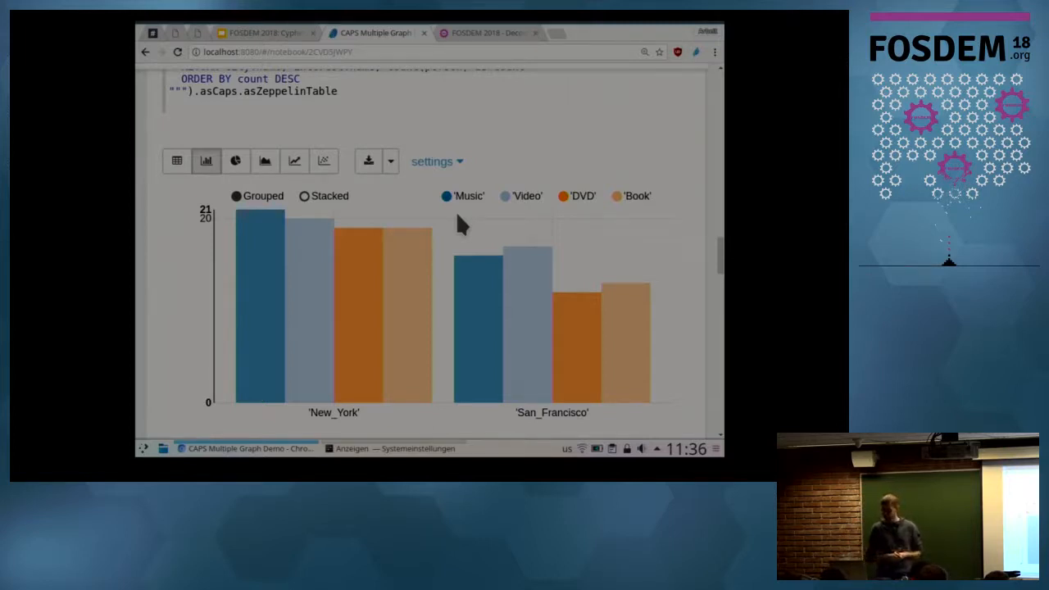
scroll("down", 3)
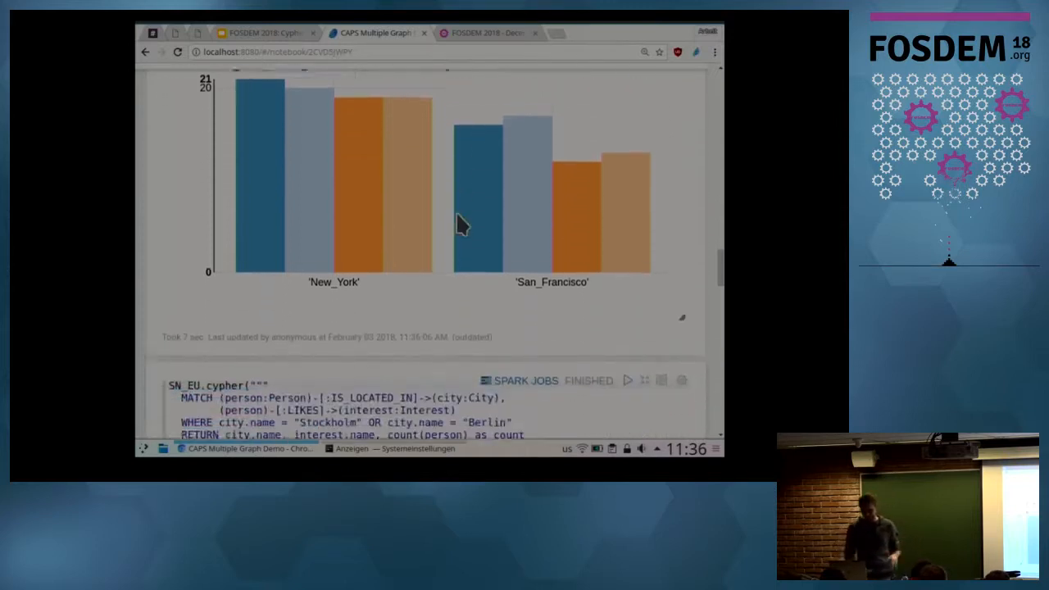
scroll("down", 3)
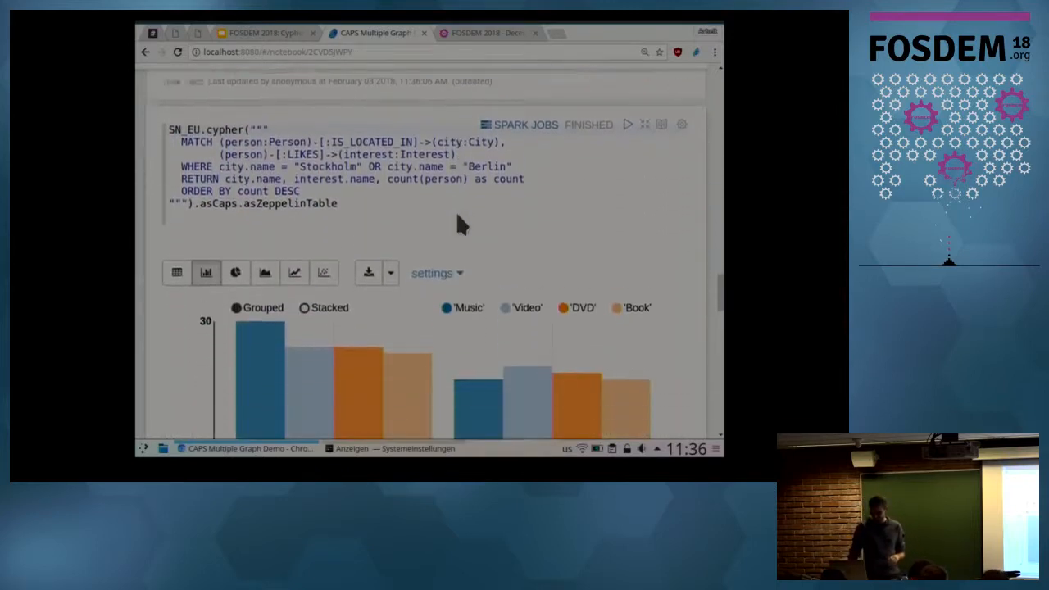
scroll("down", 3)
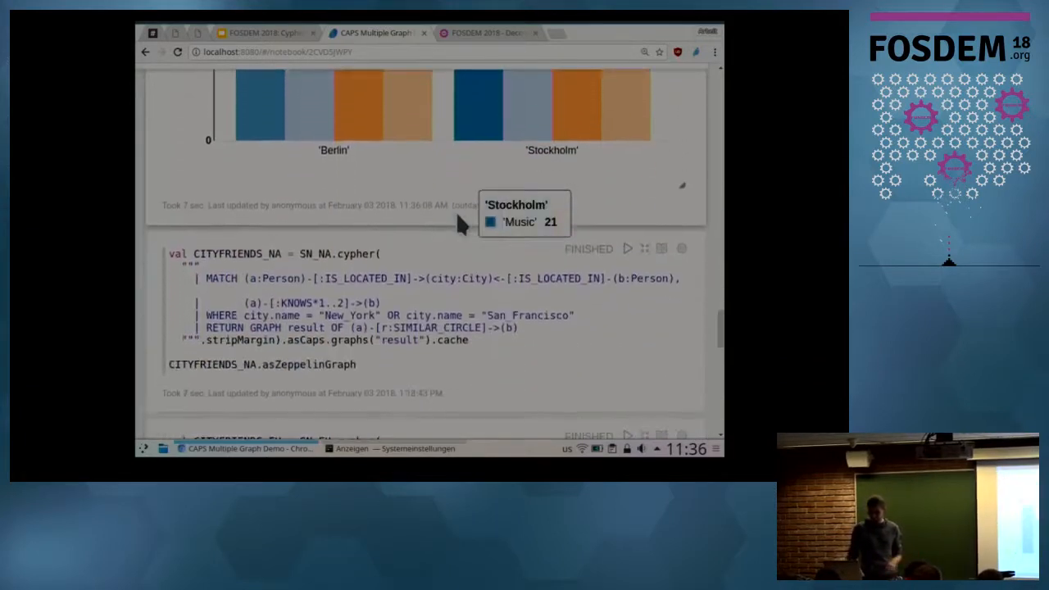
scroll("down", 3)
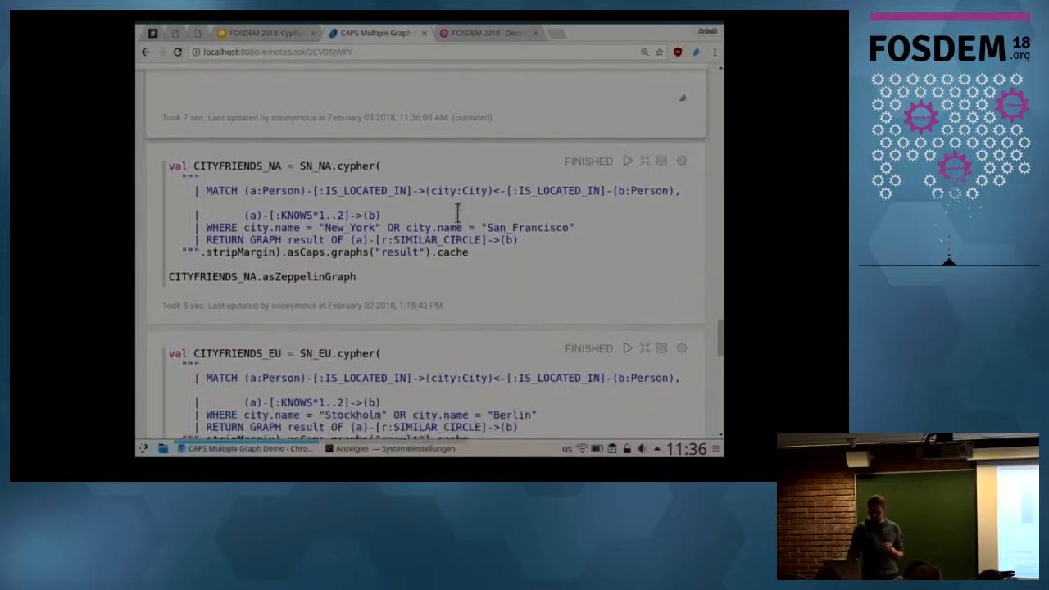
- Run the CITYFRIENDS_NA query, rendering 39 Person nodes joined by 202 SIMILAR_CIRCLE relationships
scroll("down", 3)
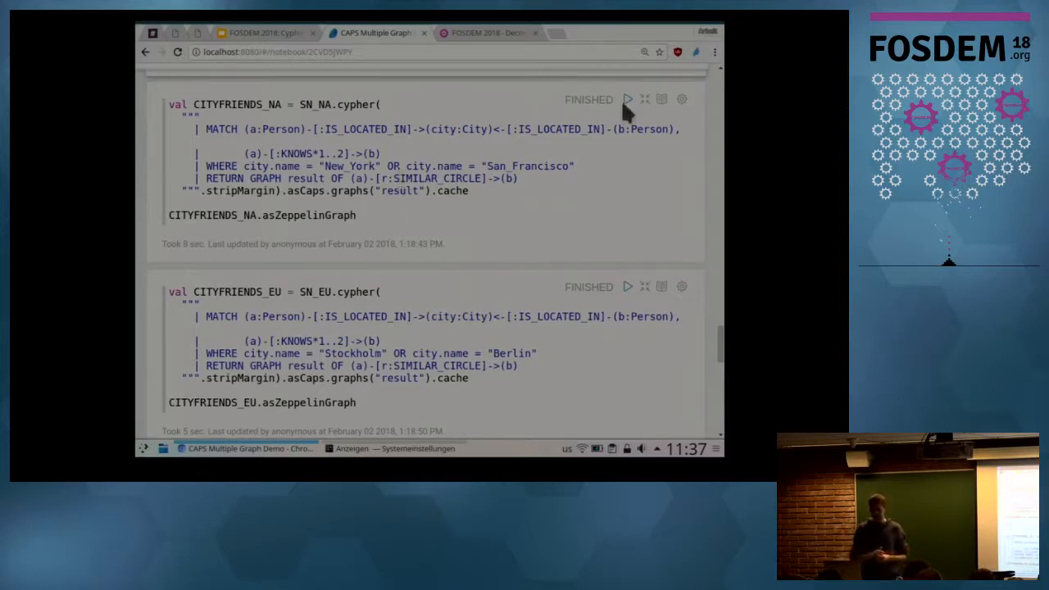
left_click(628, 100)
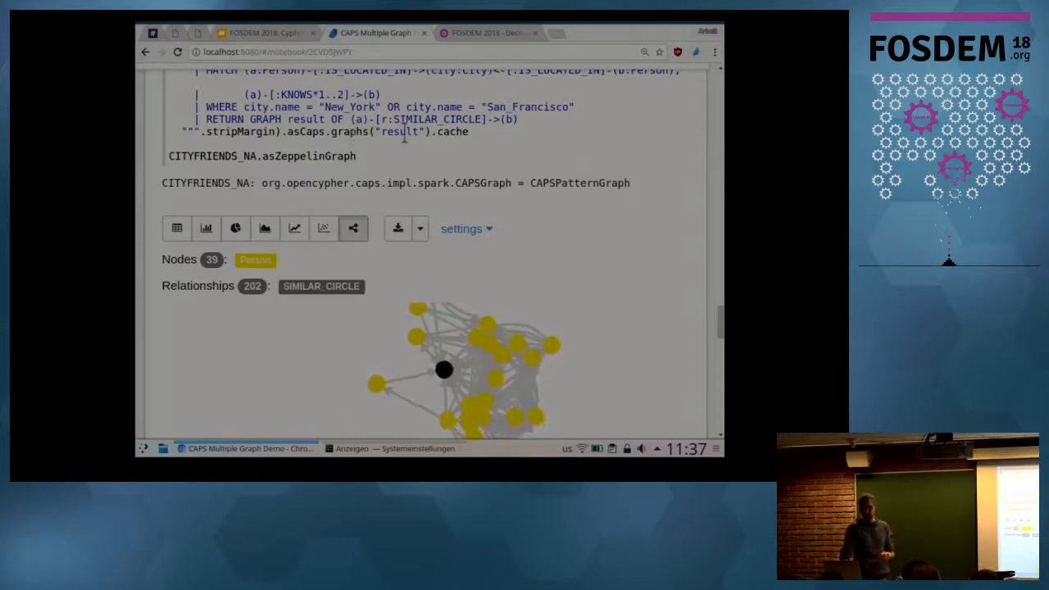
scroll("down", 3)
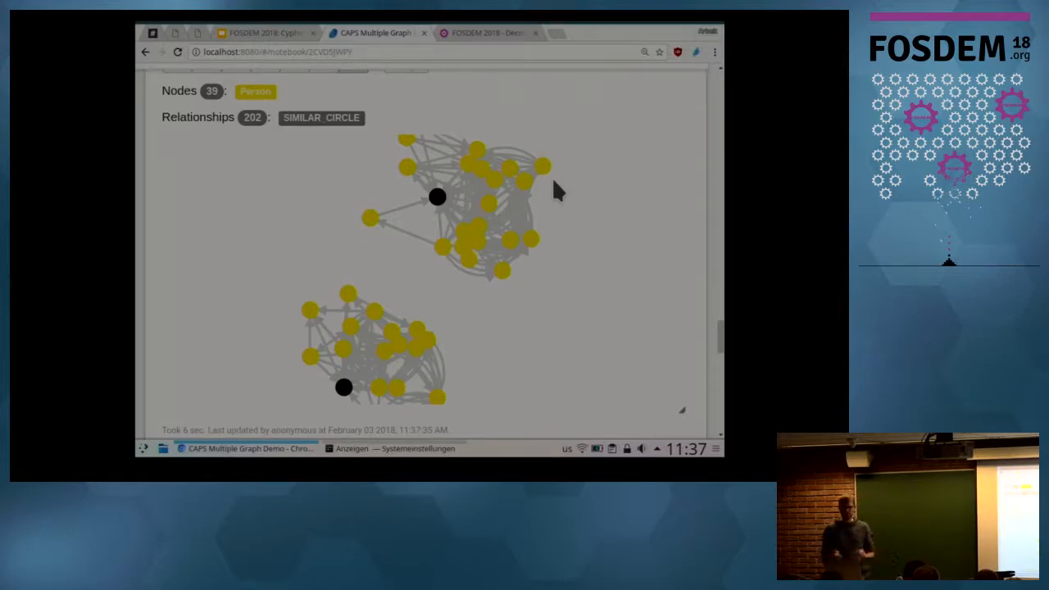
mouse_move(659, 193)
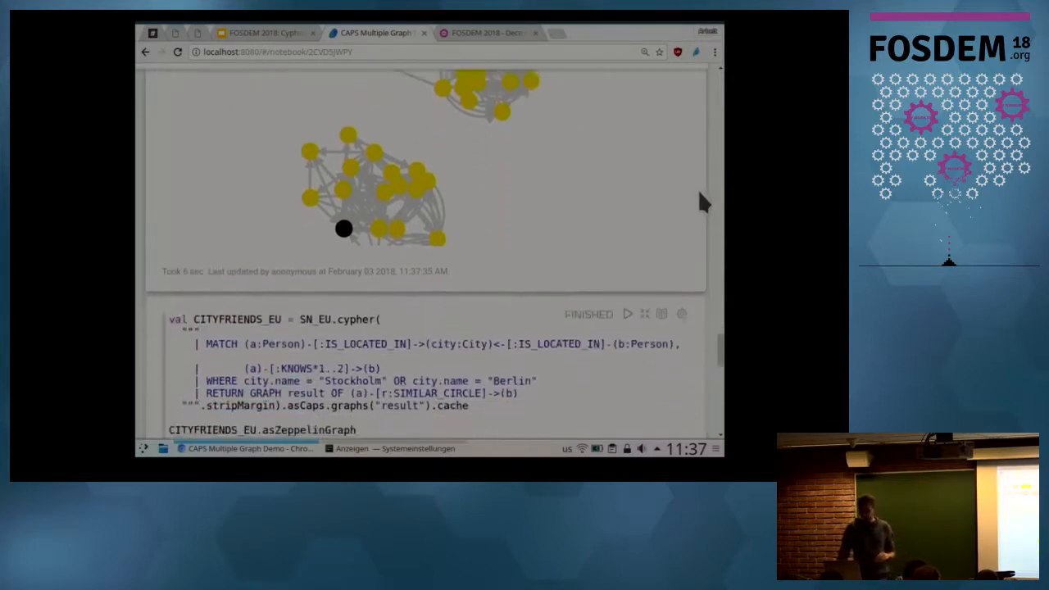
scroll("down", 3)
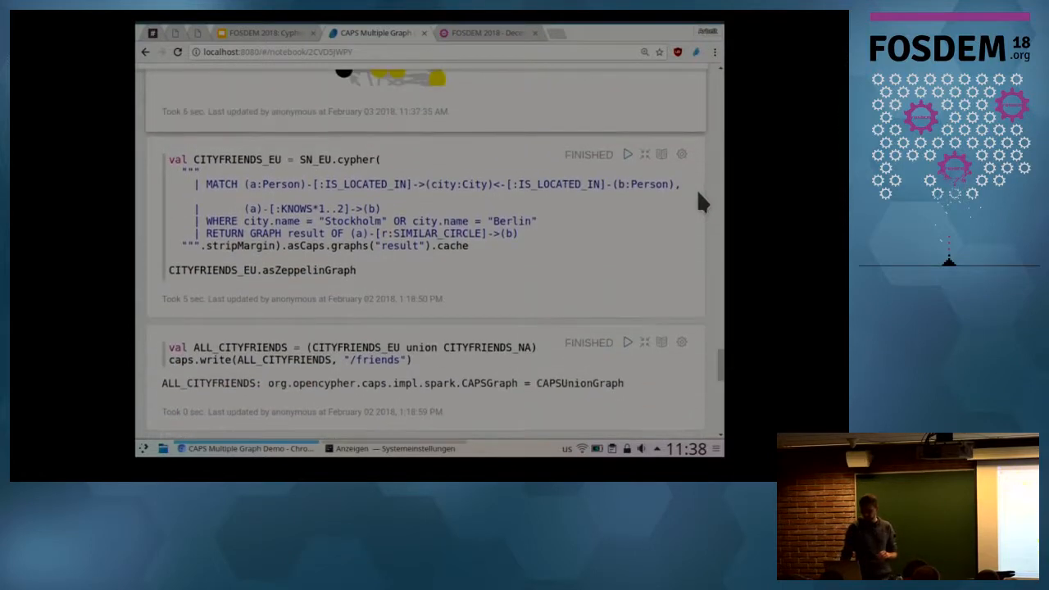
mouse_move(628, 154)
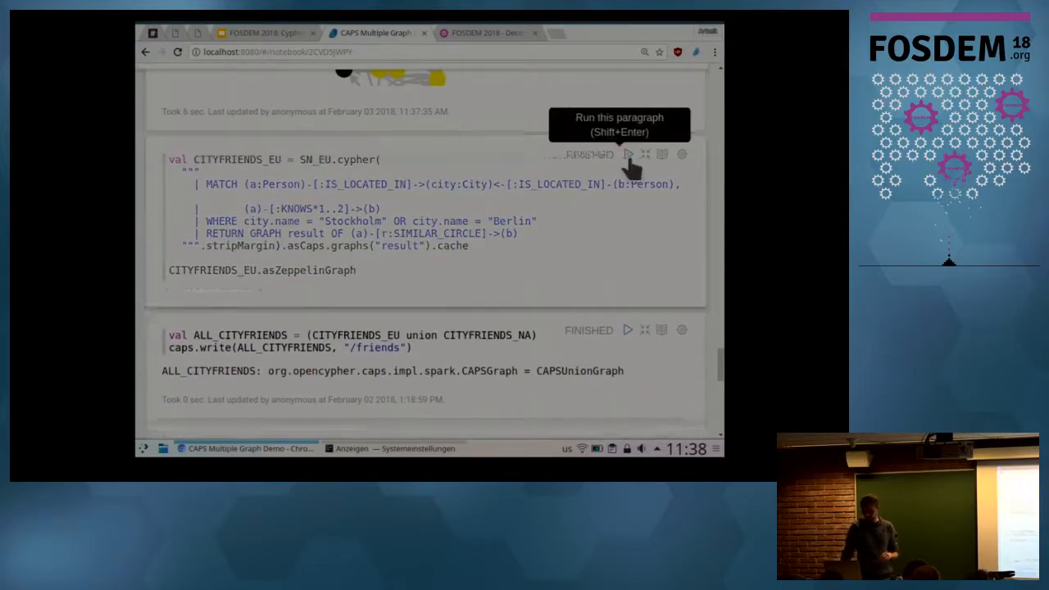
left_click(628, 154)
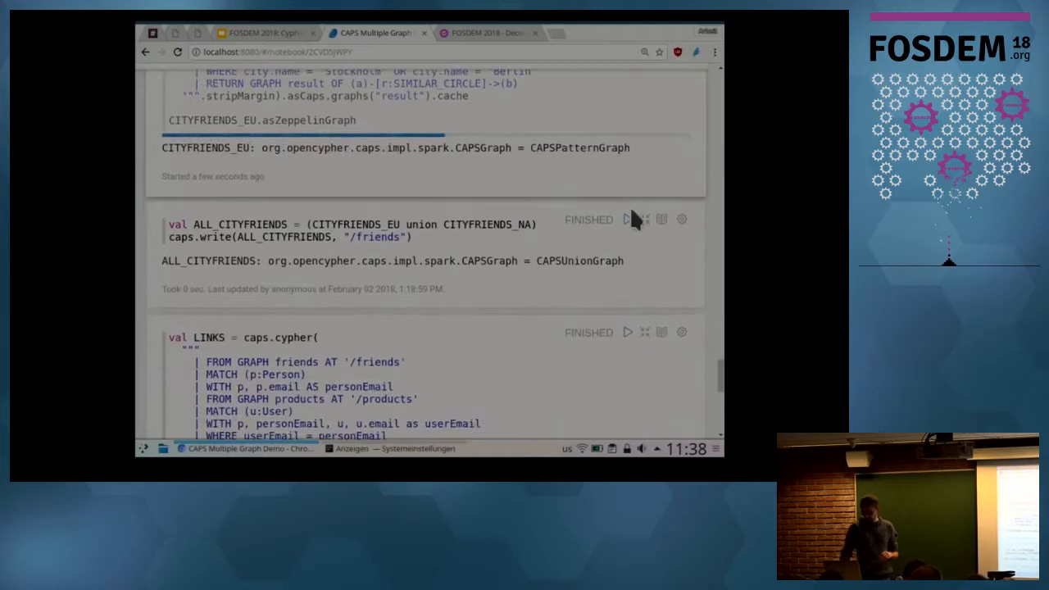
left_click(626, 220)
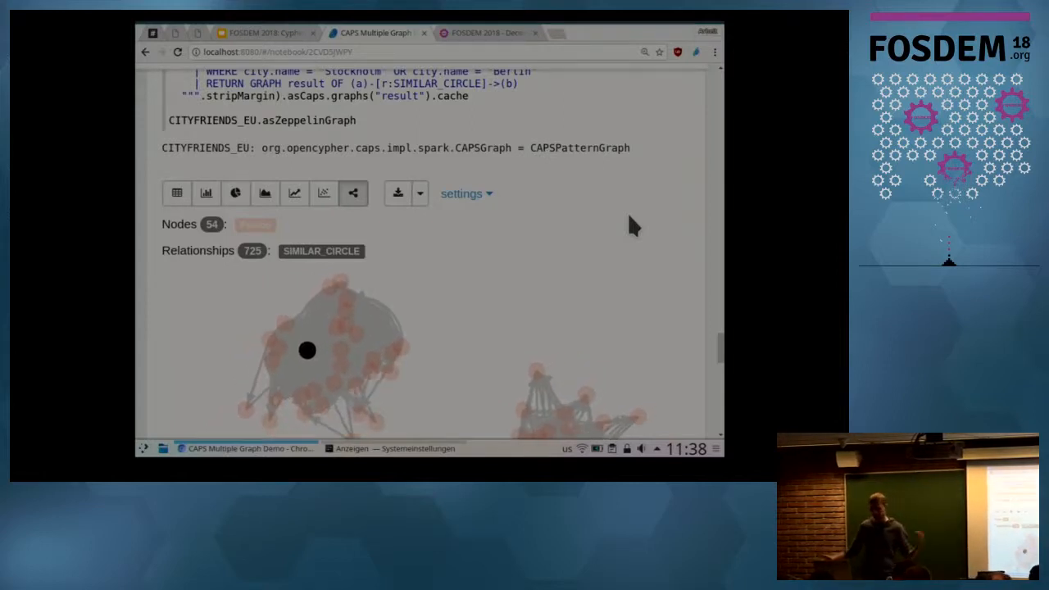
scroll("down", 3)
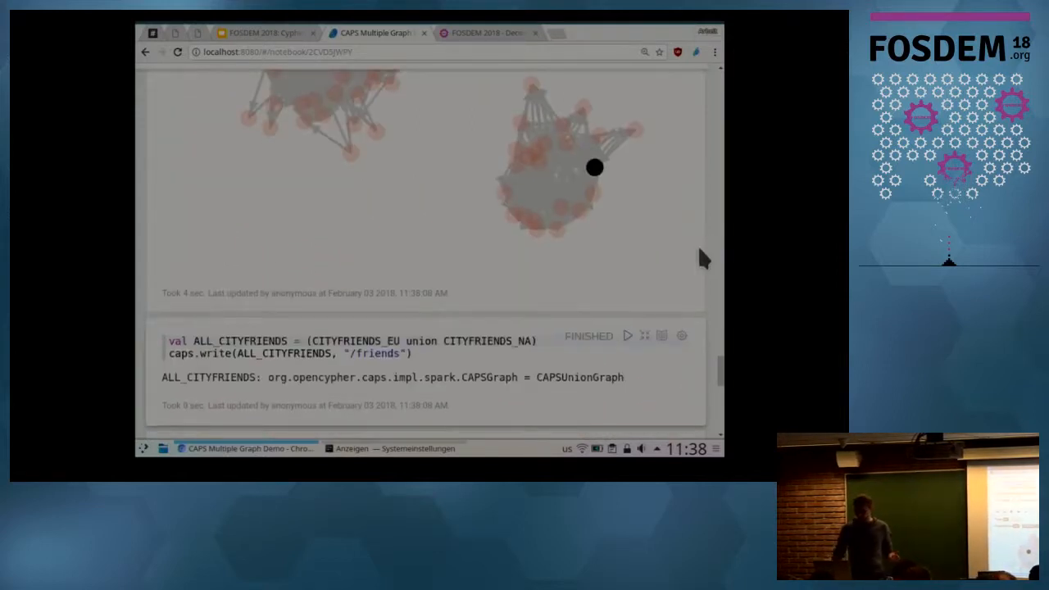
scroll("down", 3)
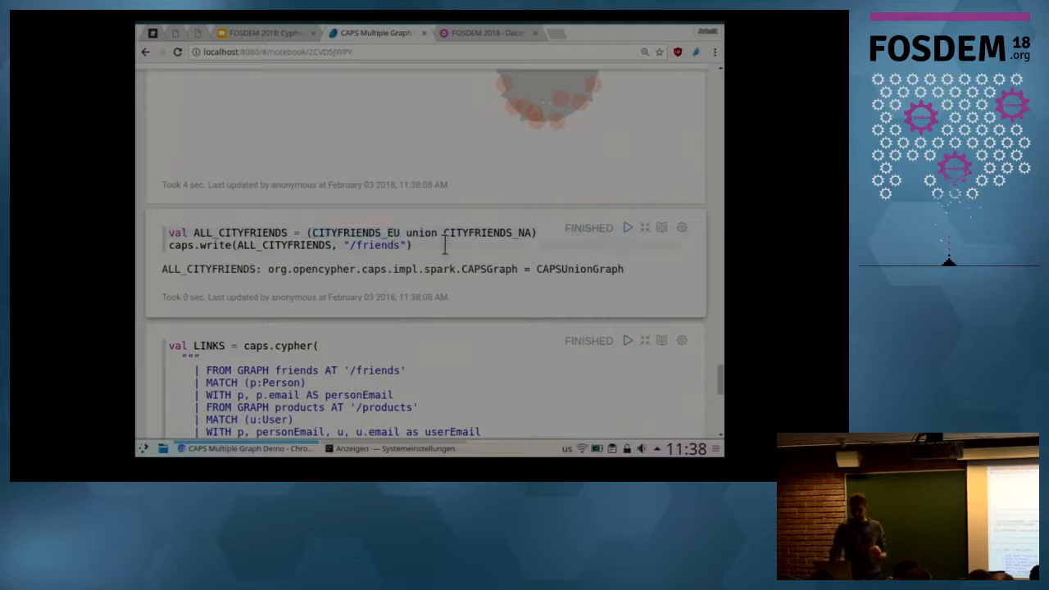
scroll("down", 3)
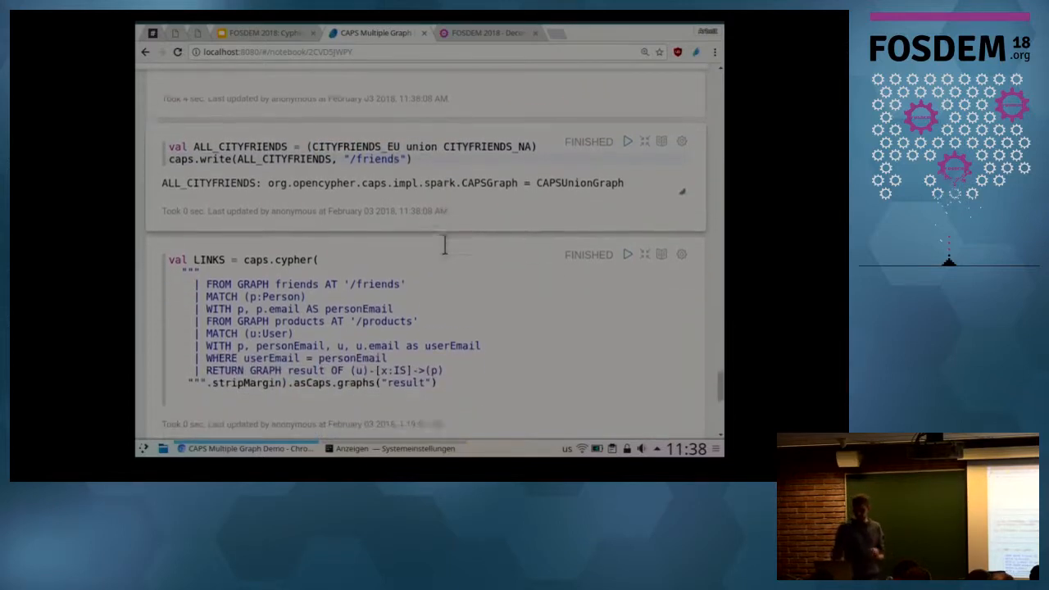
scroll("down", 3)
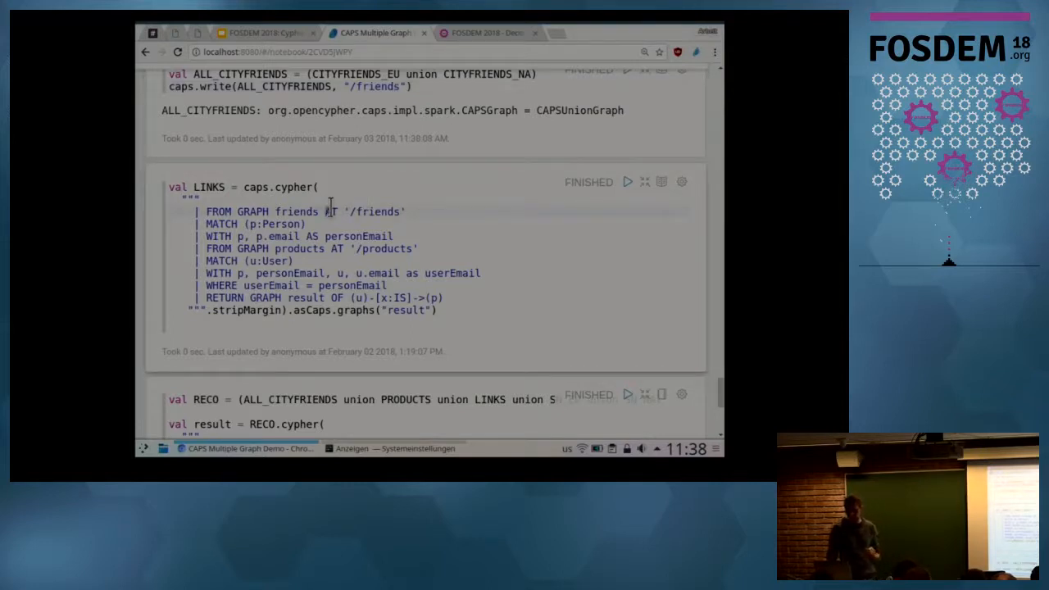
mouse_move(363, 212)
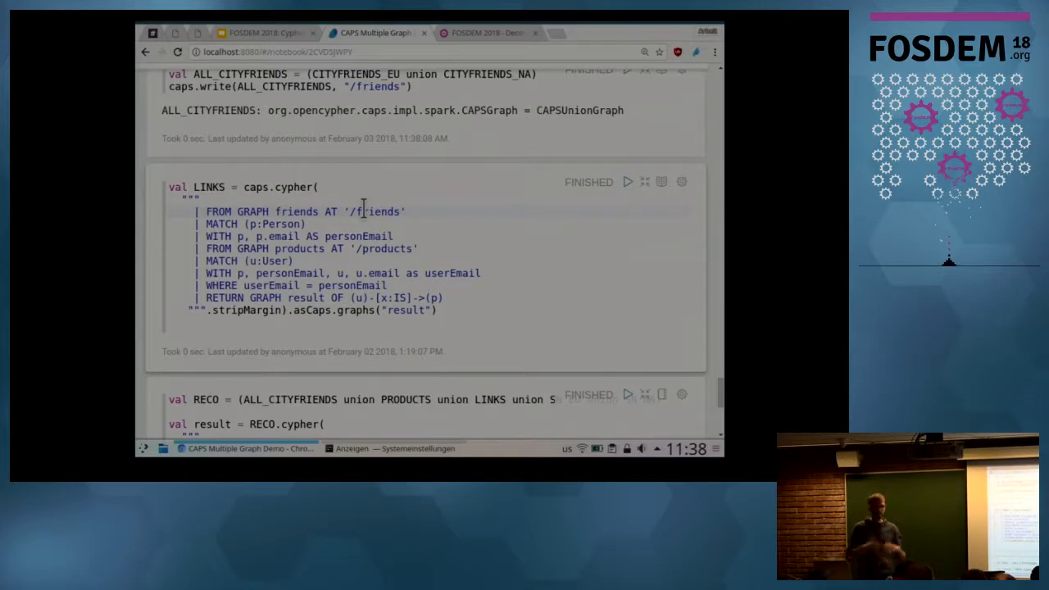
scroll("down", 3)
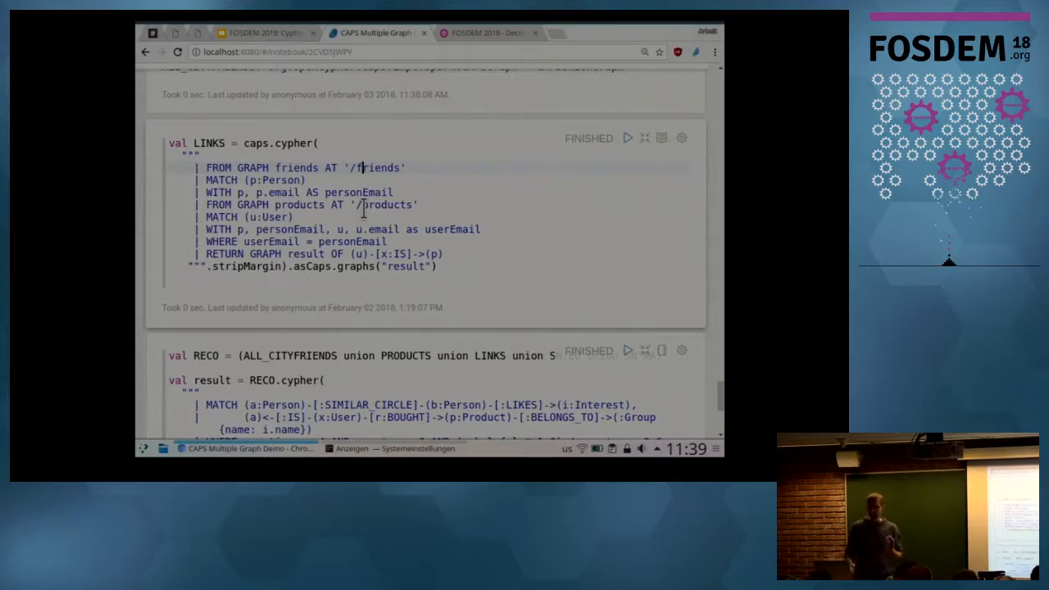
scroll("down", 3)
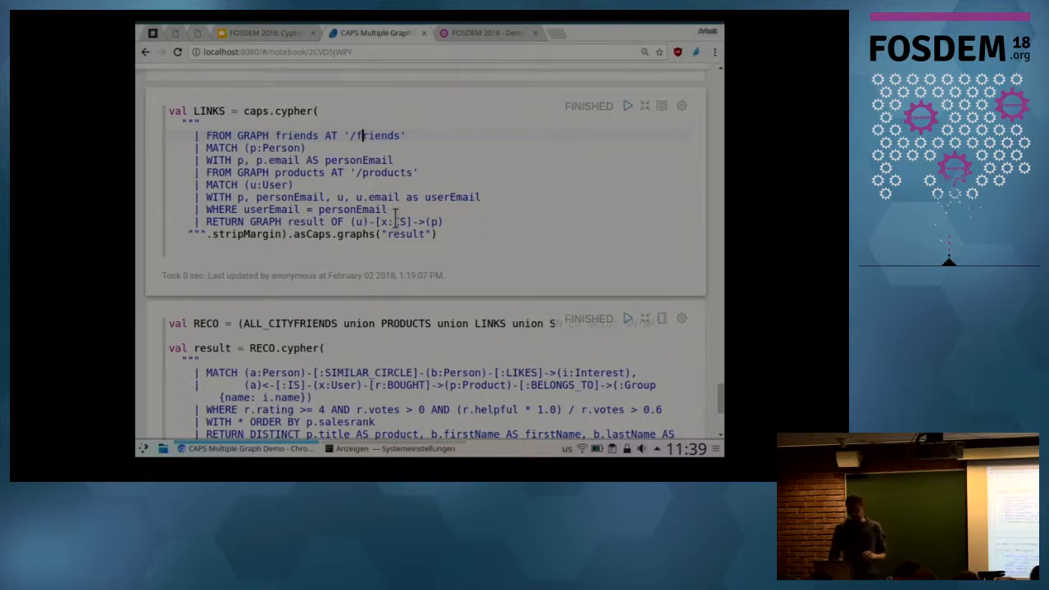
scroll("down", 3)
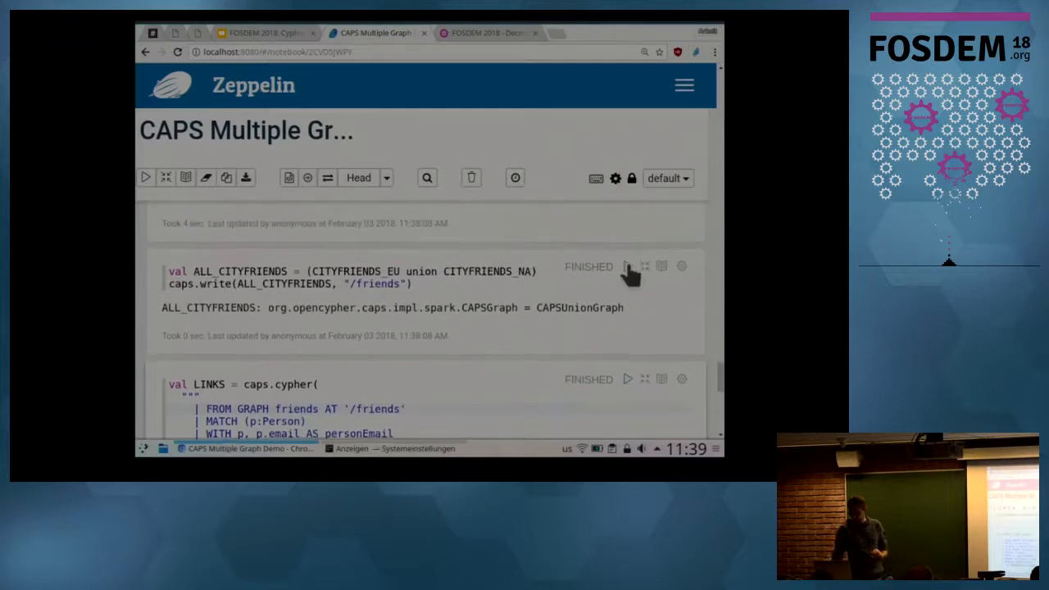
mouse_move(628, 269)
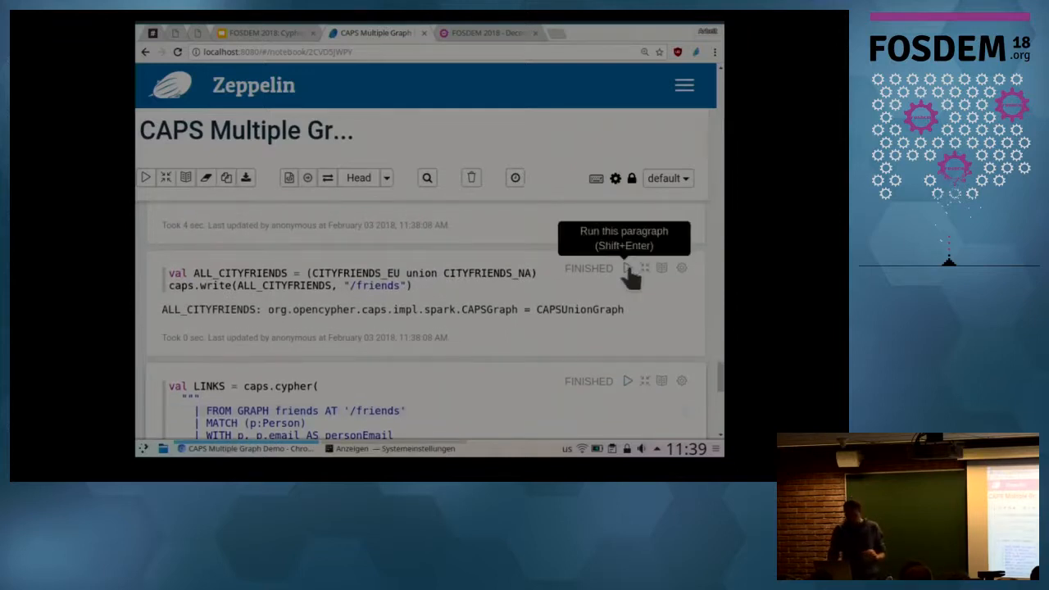
- Rerun ALL_CITYFRIENDS (session-graph overwrite error) and run LINKS to return a CAPSPatternGraph
left_click(627, 269)
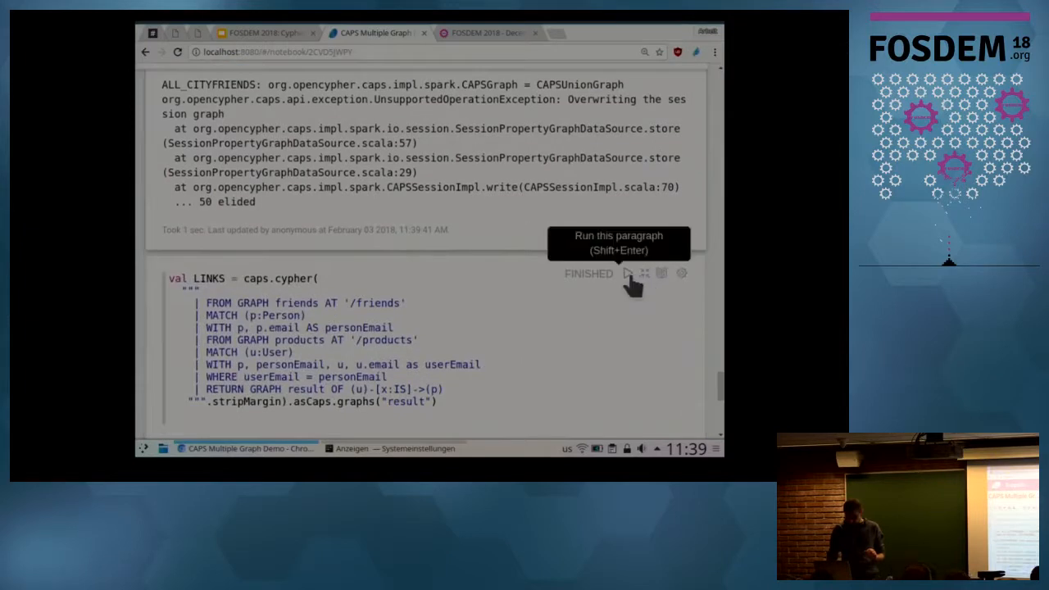
left_click(626, 272)
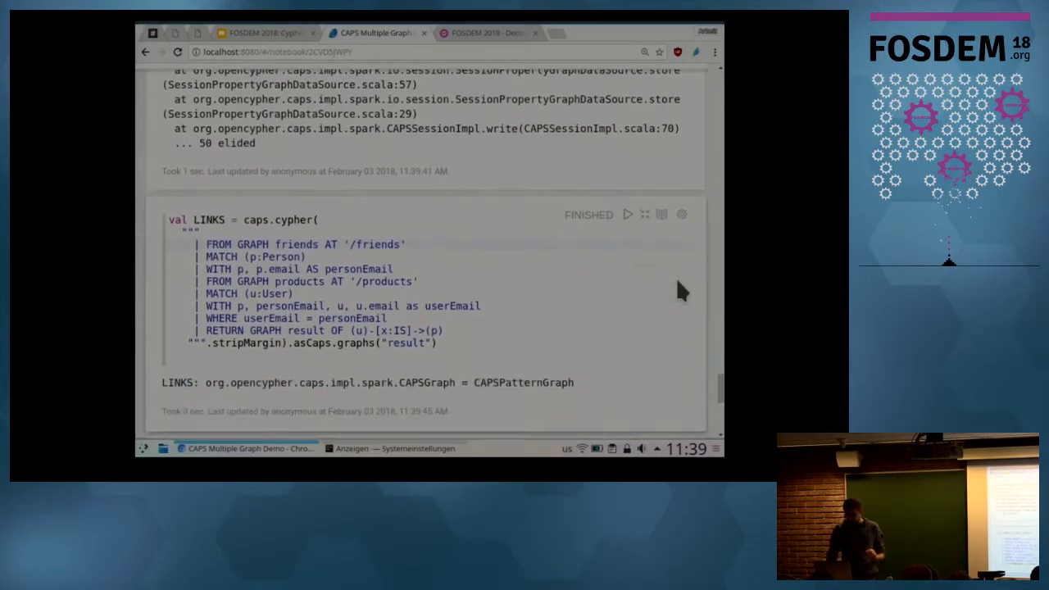
scroll("down", 3)
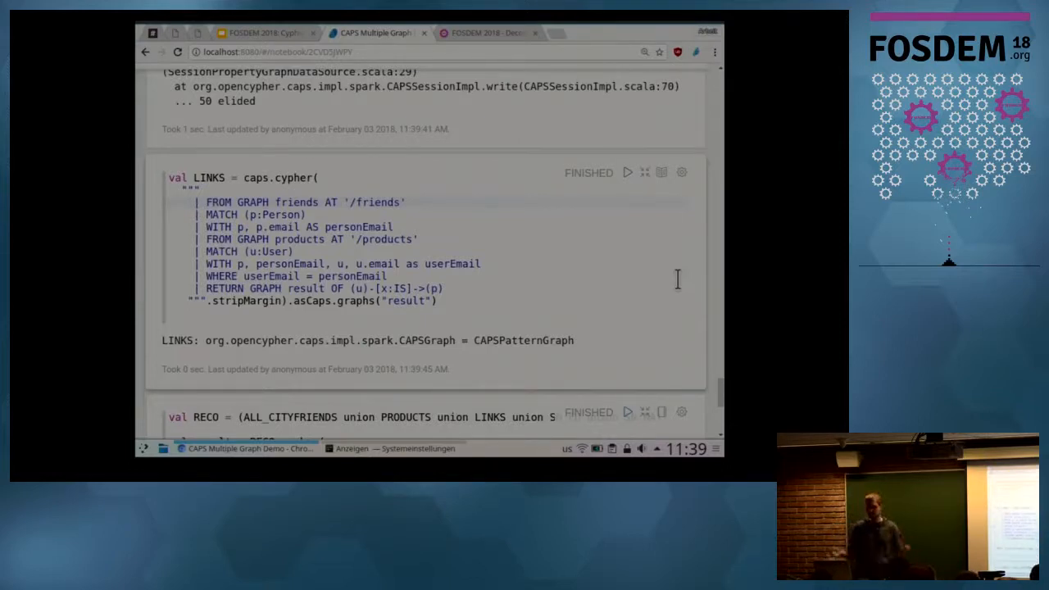
- Scroll down to the RECO recommendation Cypher query and the asZeppelinTable paragraph below it
scroll("down", 3)
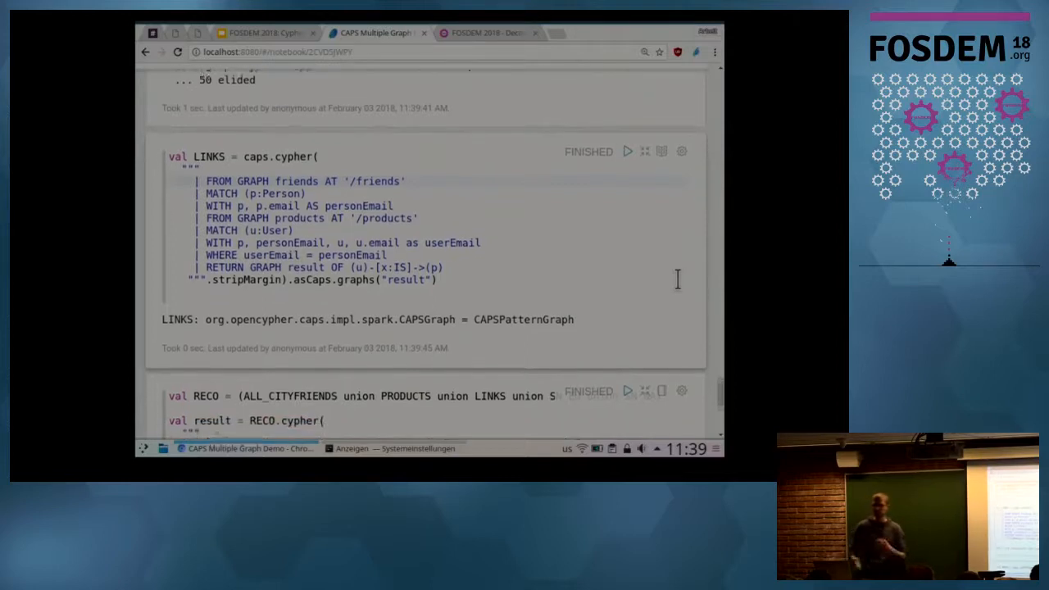
scroll("down", 3)
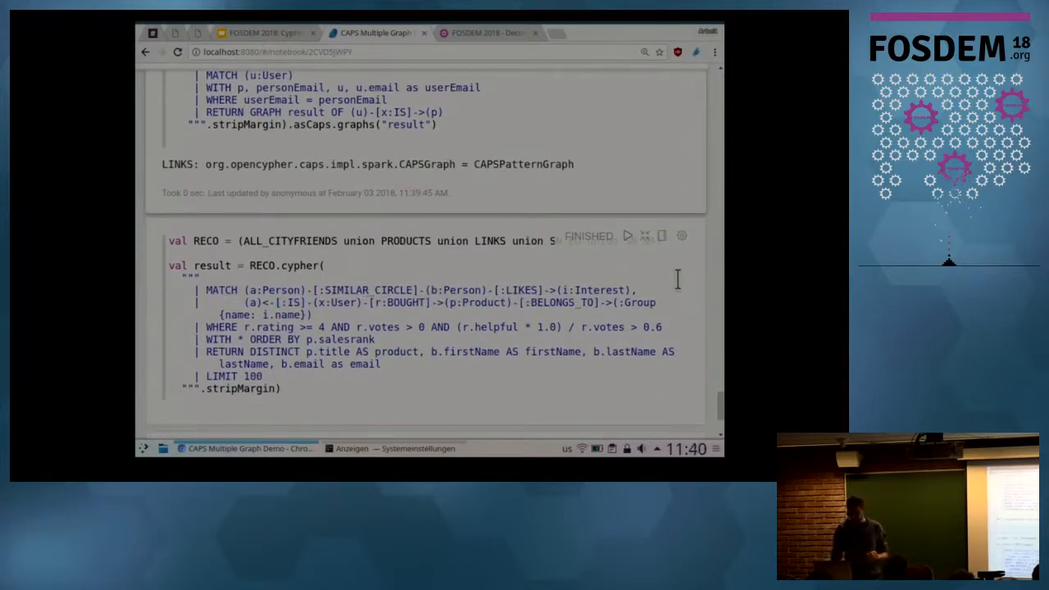
scroll("down", 3)
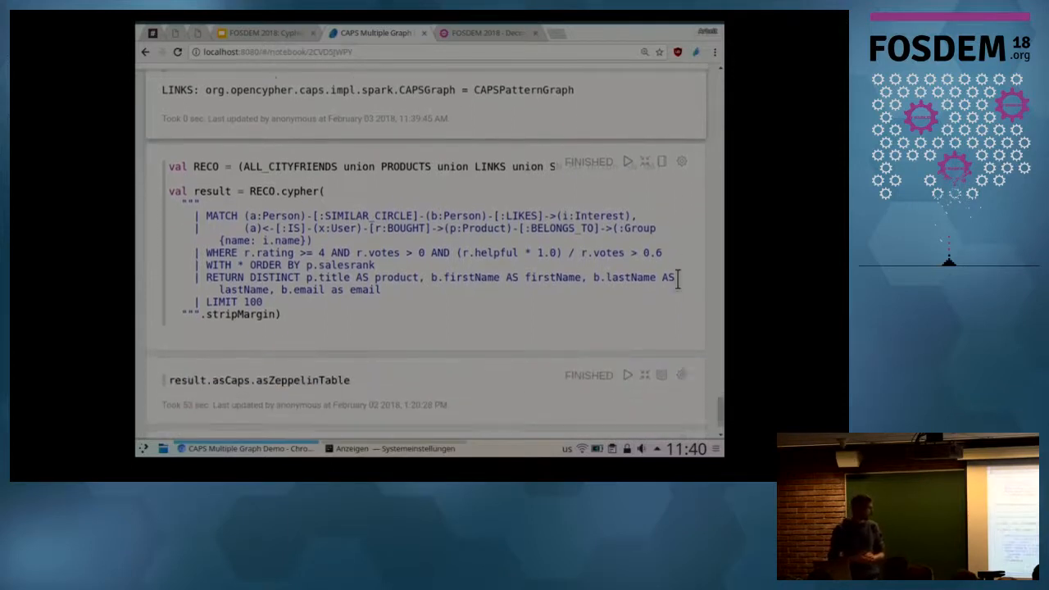
- Scroll so the RECO paragraph and its finished status are in view
scroll("down", 3)
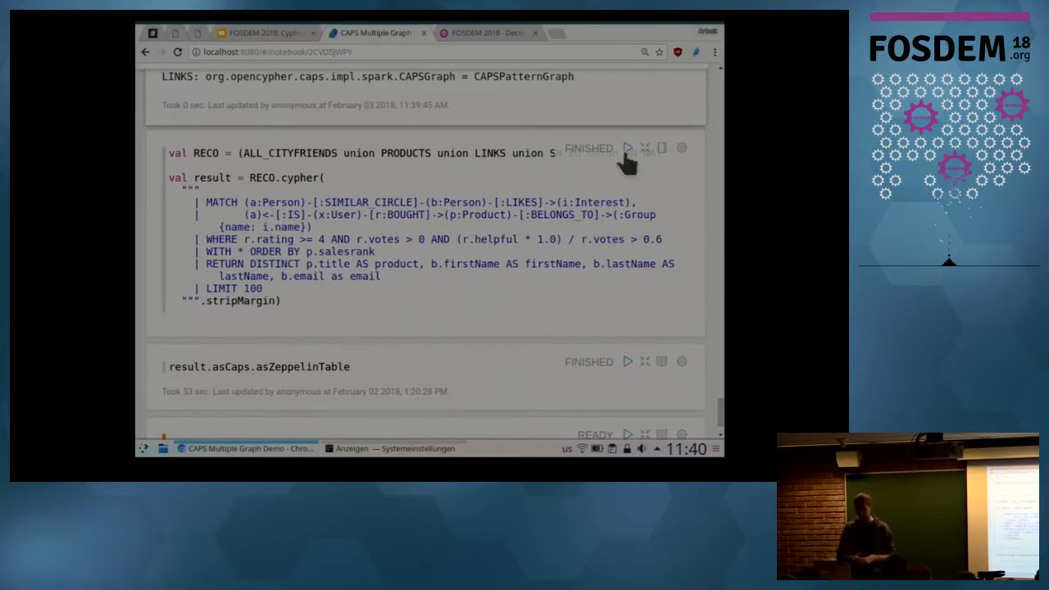
mouse_move(628, 147)
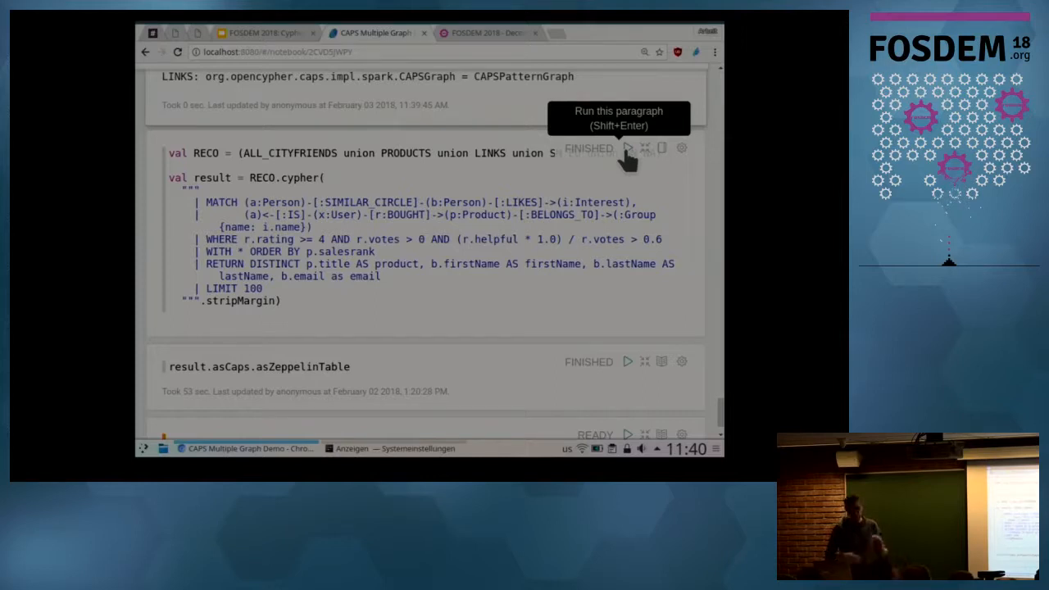
mouse_move(623, 172)
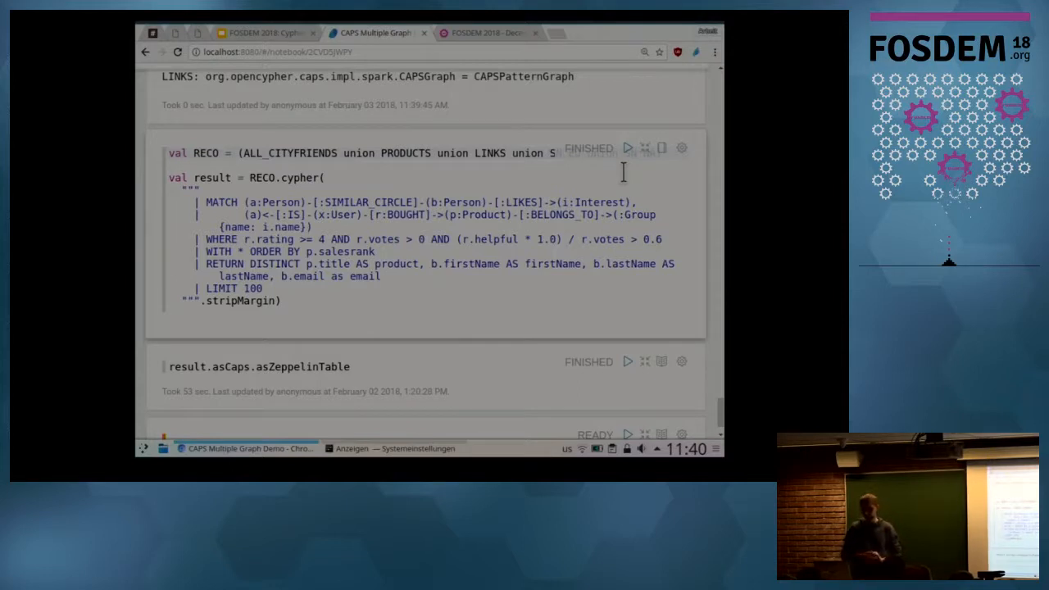
mouse_move(671, 187)
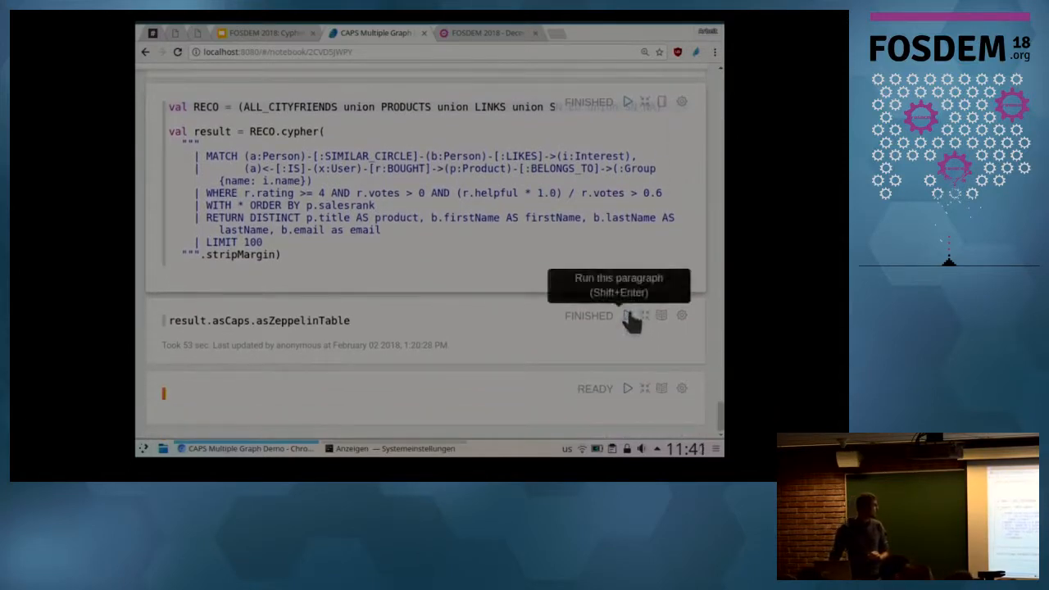
- Run result.asCaps.asZeppelinTable to display the product, firstName, lastName and email recommendation table
left_click(628, 315)
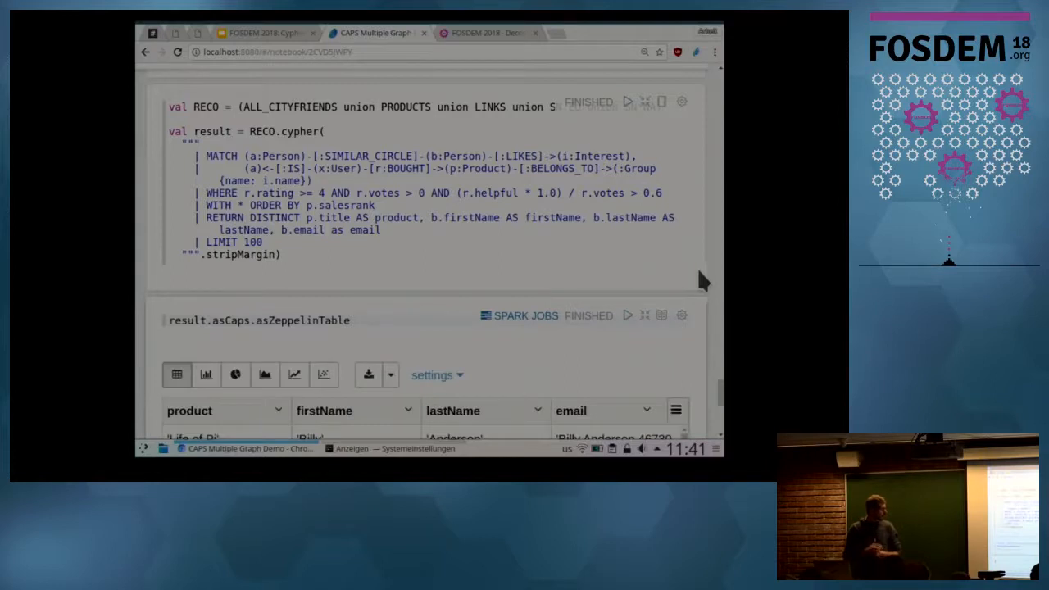
- Scroll the recommendation table ('Life of Pi', 'Billy' 'Anderson' rows) into view and dismiss the stray pop-up
scroll("down", 3)
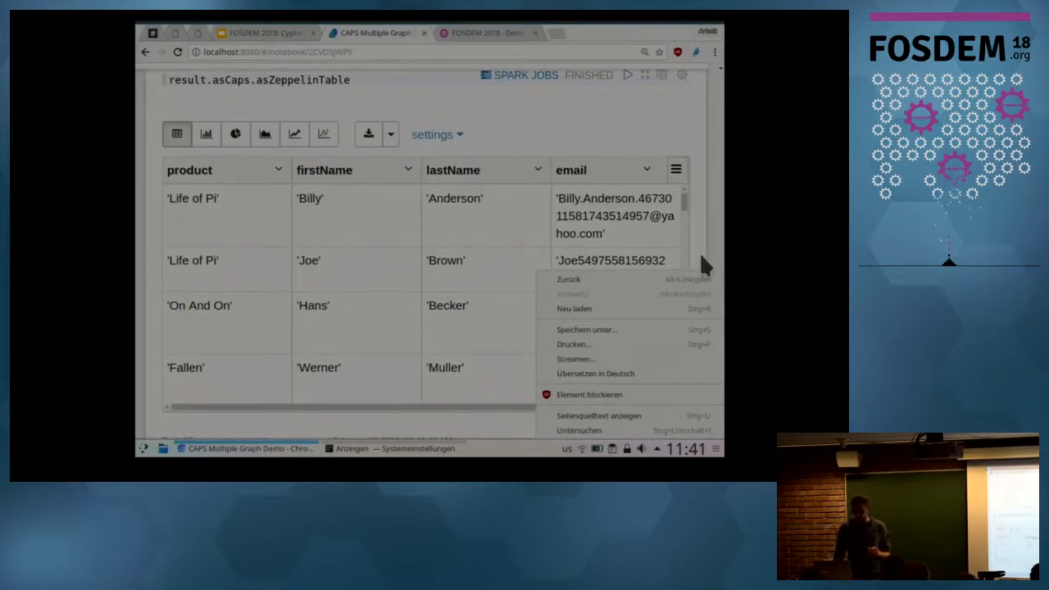
left_click(472, 194)
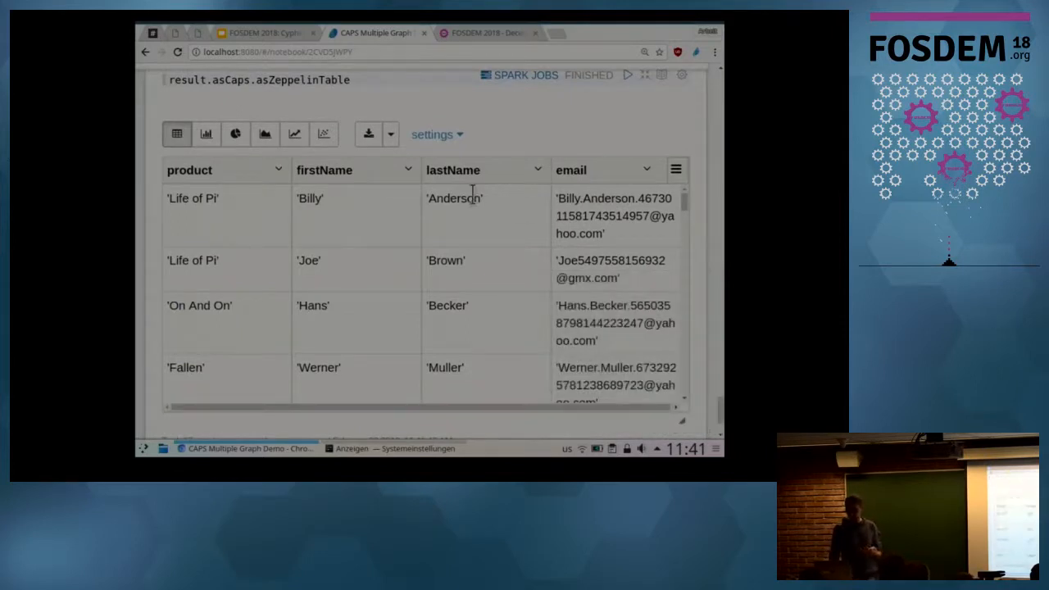
mouse_move(303, 221)
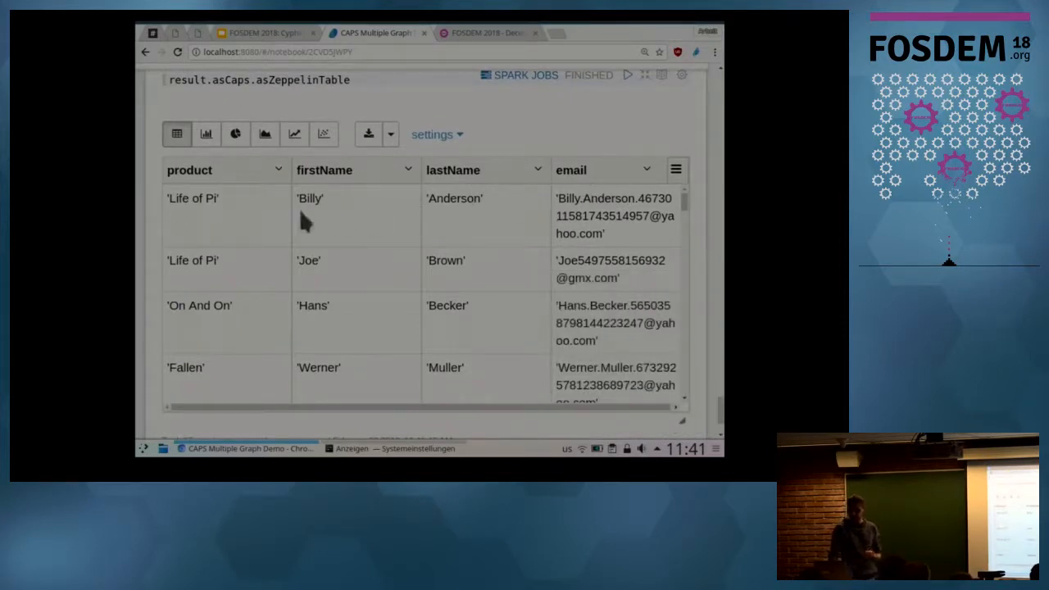
mouse_move(254, 212)
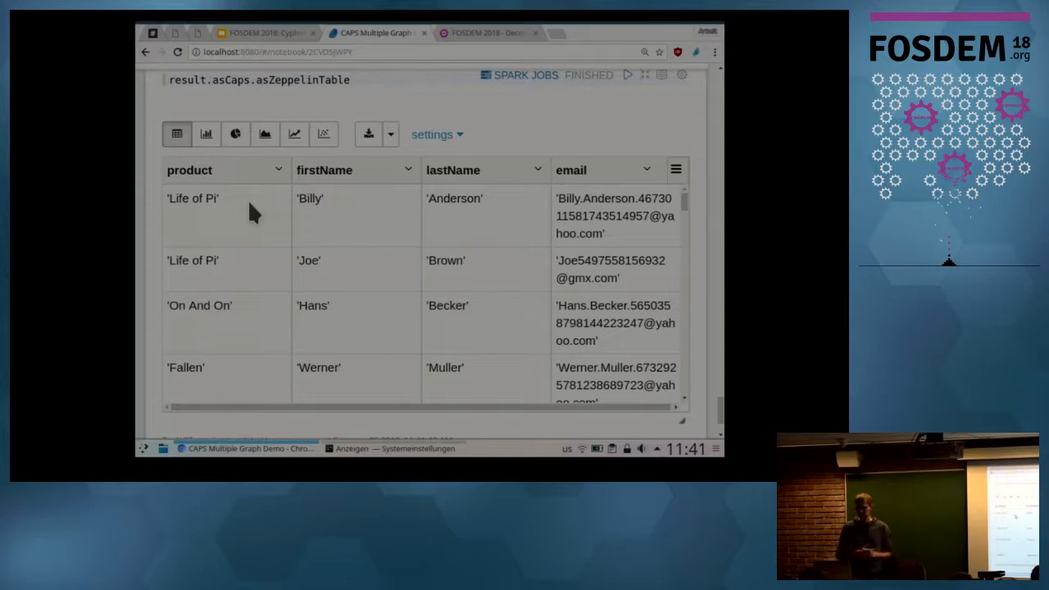
mouse_move(269, 101)
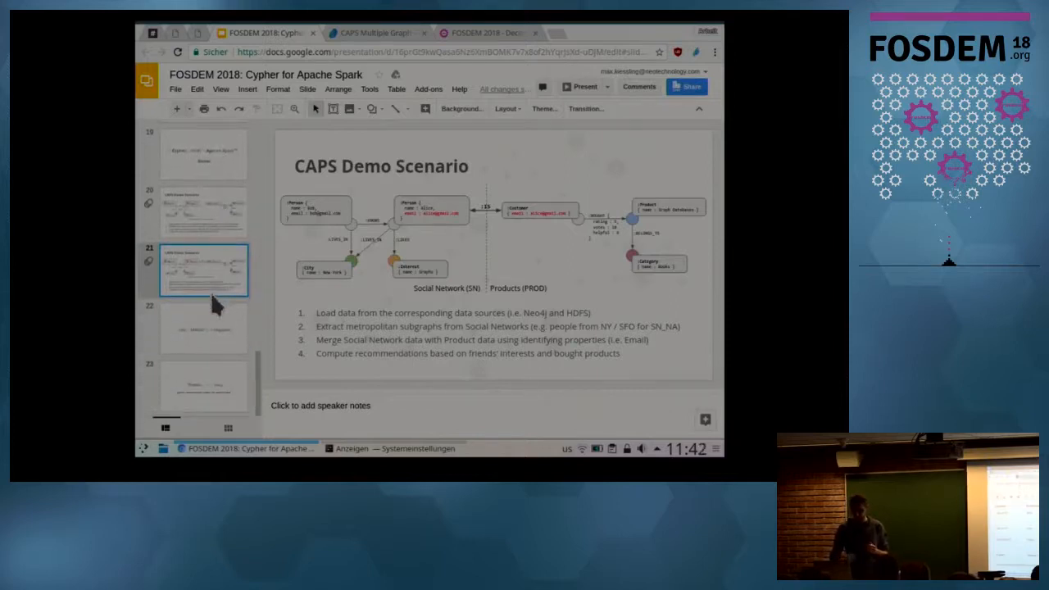
- Select the final '(:Thank)-[:-]->(:You)' slide and present it full screen
left_click(204, 387)
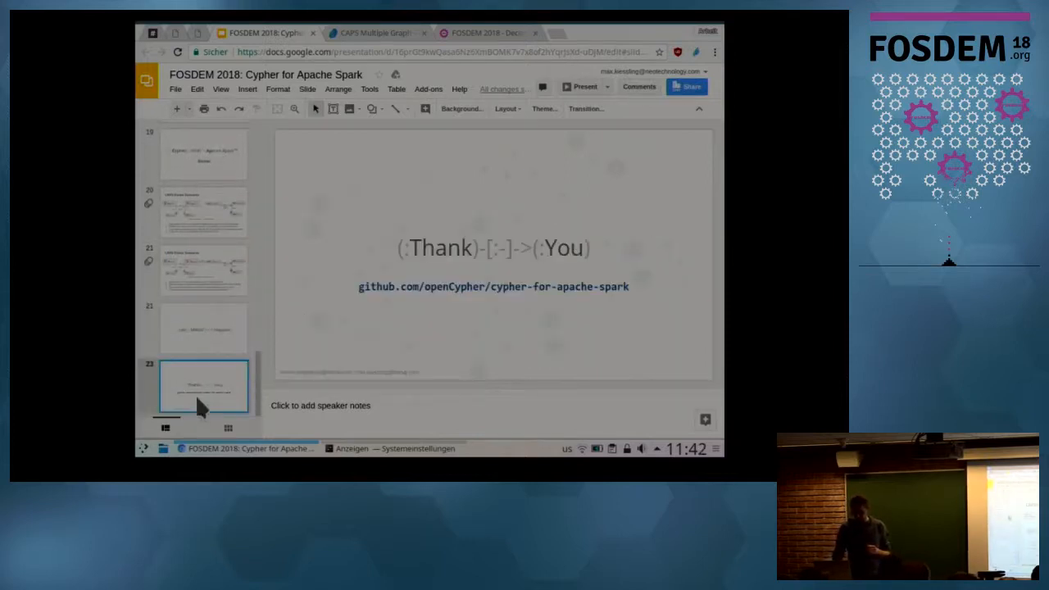
mouse_move(584, 87)
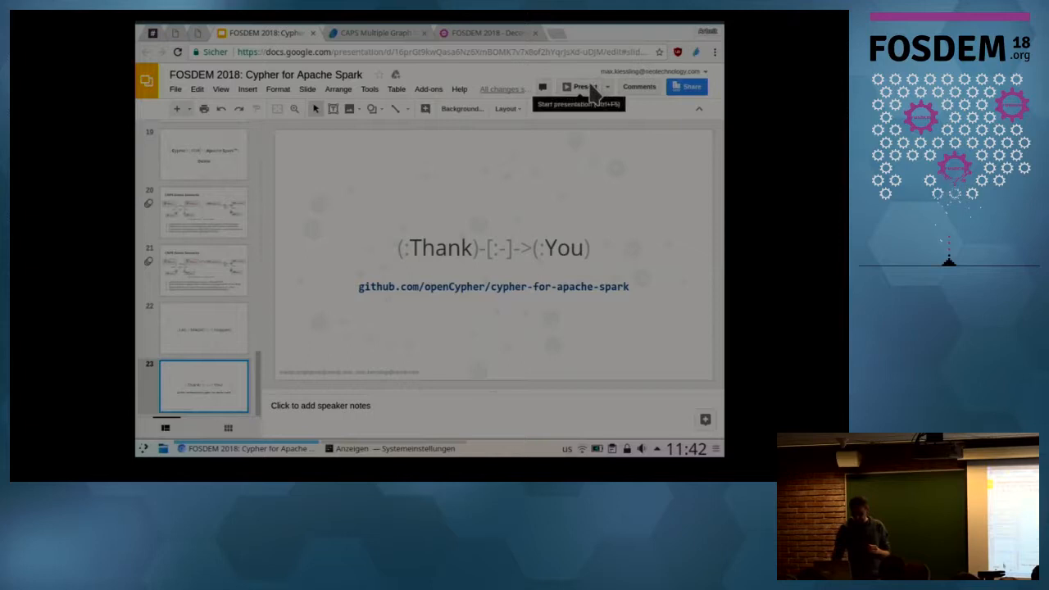
left_click(582, 85)
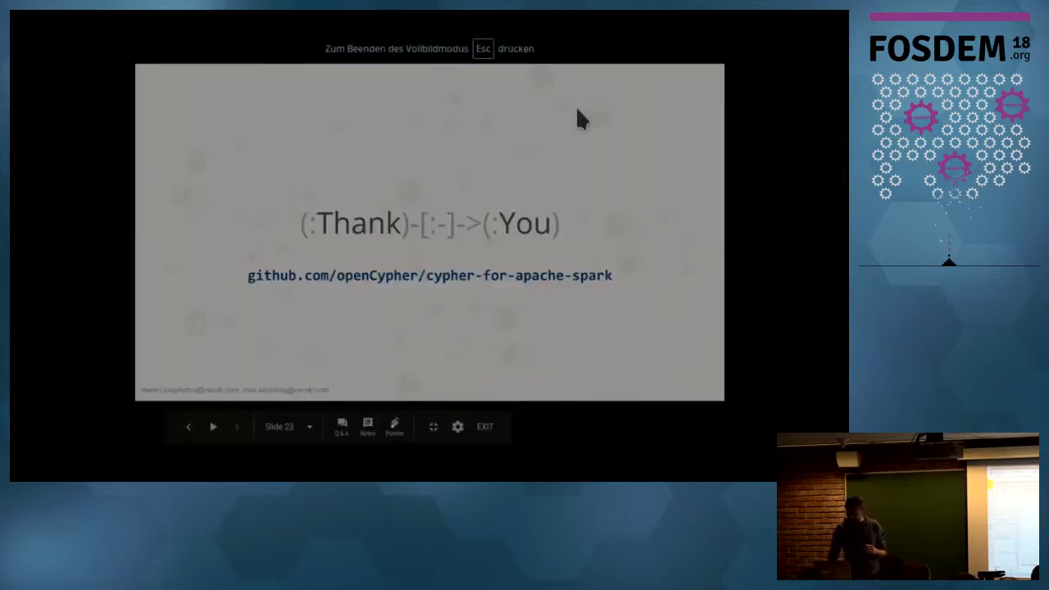